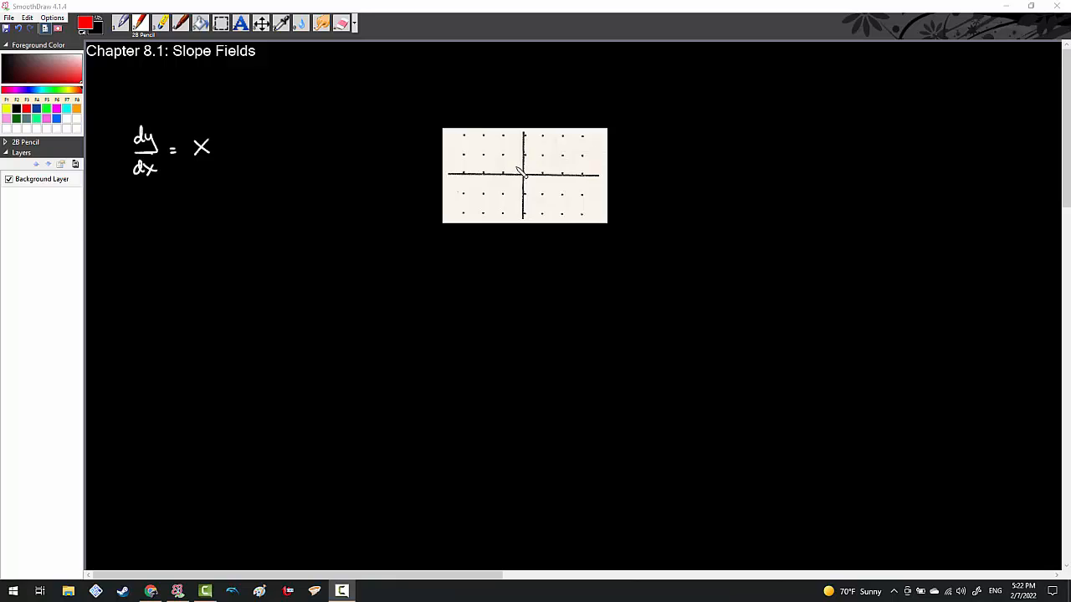
# - Draw short flat red slope marks at the grid dots along the y-axis for dy/dx = x
pyautogui.moveTo(242, 168); pyautogui.dragTo(260, 182)
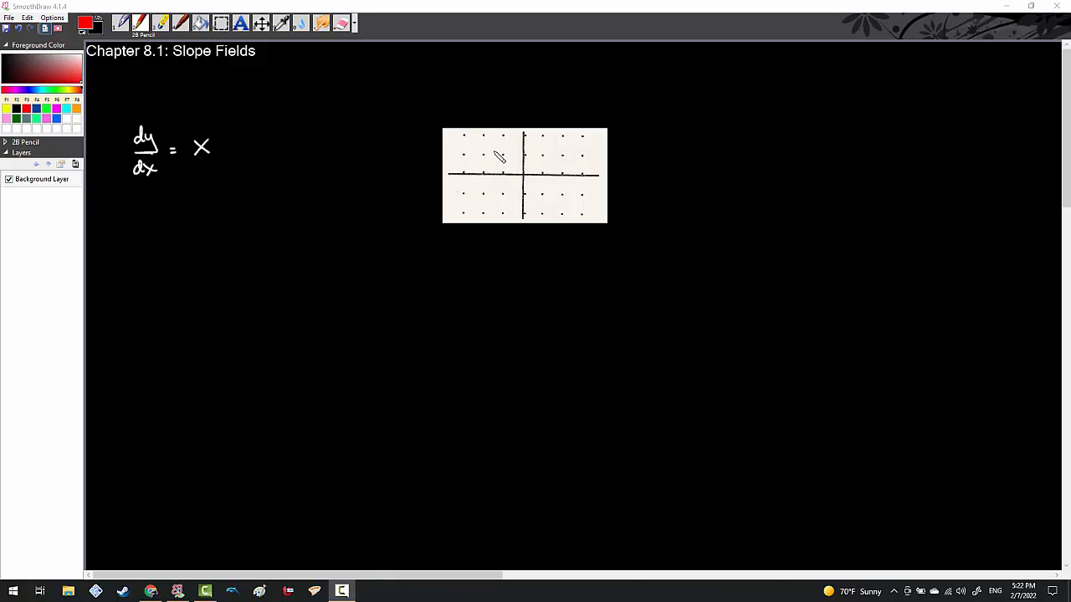
pyautogui.moveTo(234, 143); pyautogui.dragTo(244, 154)
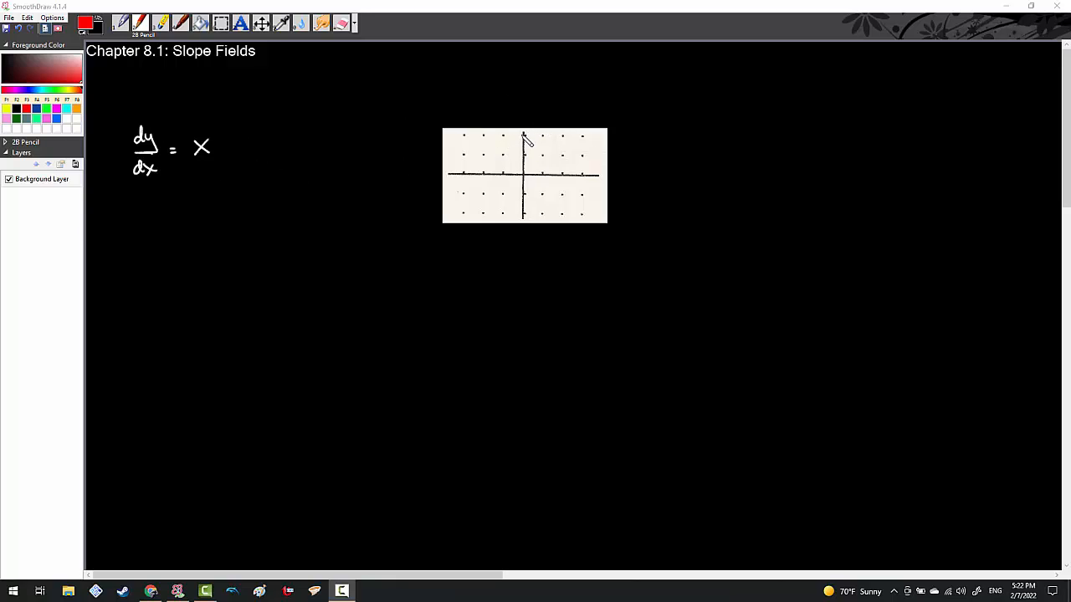
pyautogui.moveTo(524, 134); pyautogui.dragTo(524, 154)
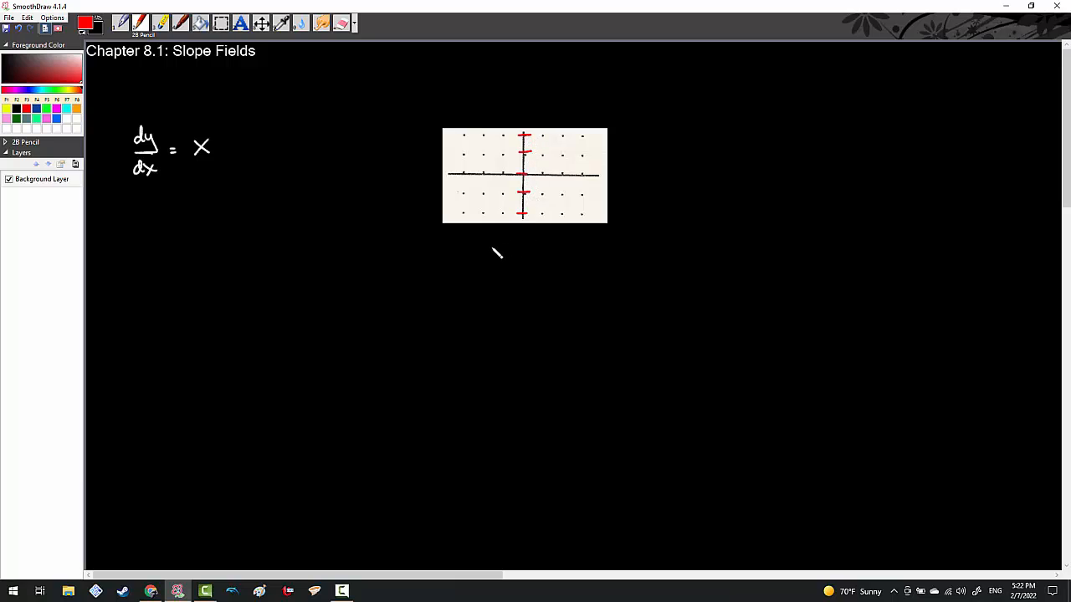
pyautogui.moveTo(499, 241)
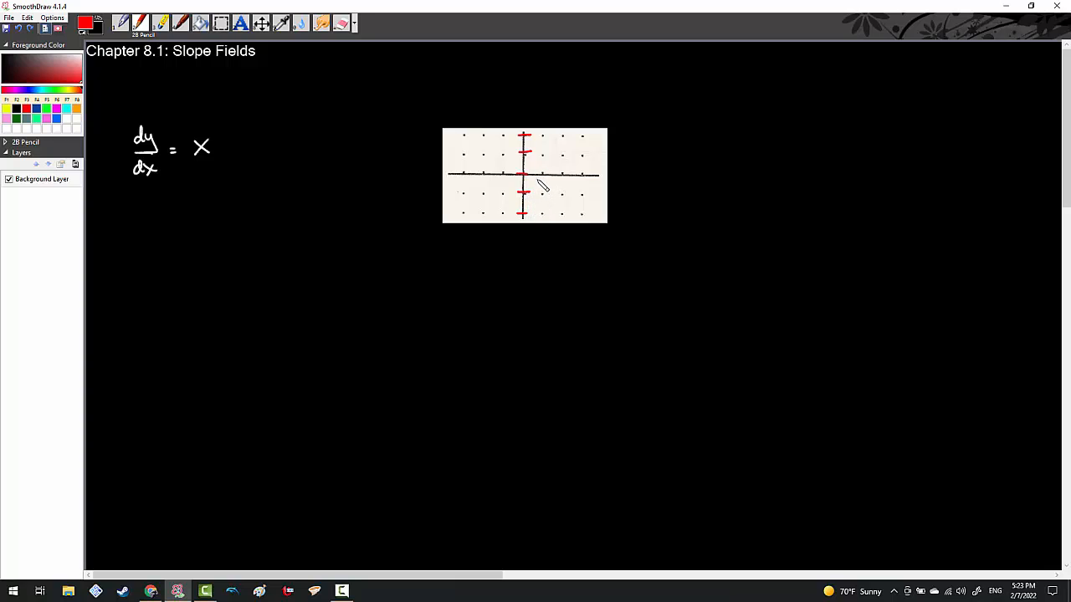
# - Draw slanted red slope marks in the grid column just right of the y-axis
pyautogui.moveTo(535, 181); pyautogui.dragTo(549, 171)
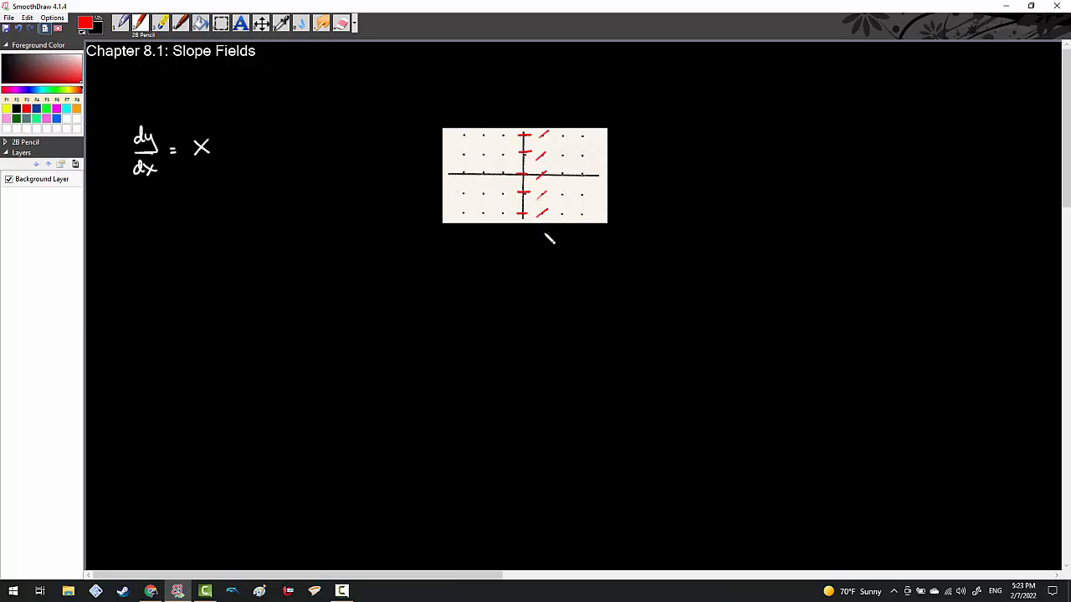
pyautogui.moveTo(566, 140)
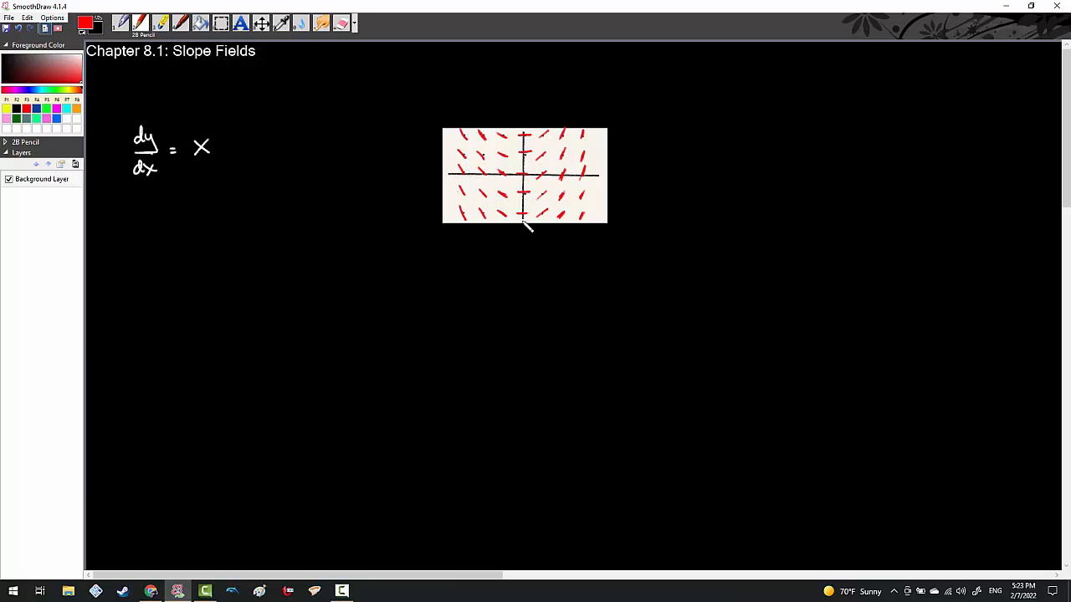
pyautogui.moveTo(554, 194)
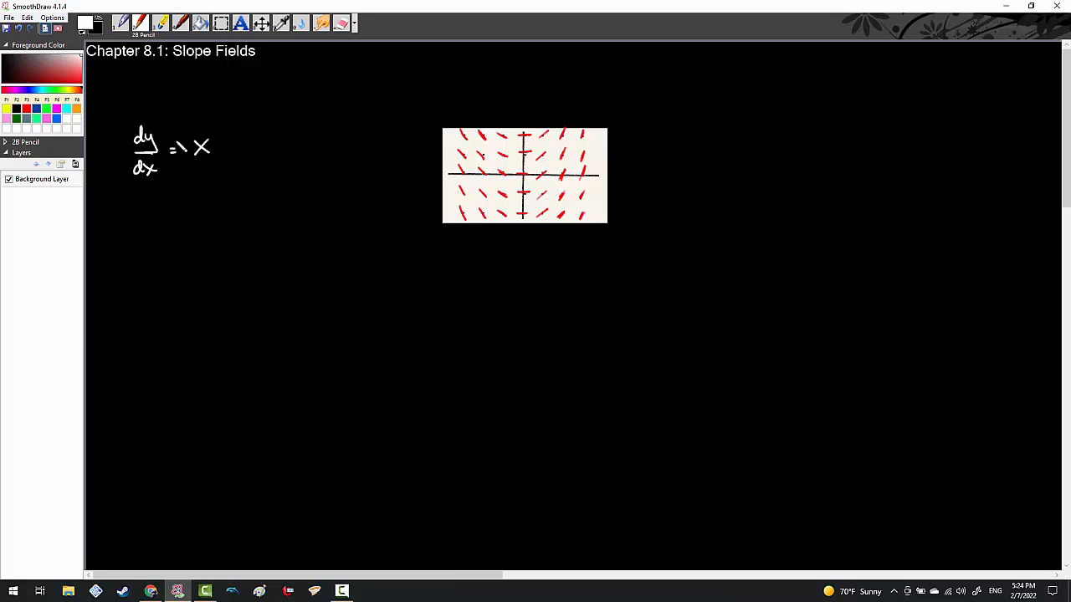
# - Handwrite in white ∫dy = ∫x dx giving y = x² + C, with an arrow to C
pyautogui.moveTo(158, 170); pyautogui.dragTo(204, 171)
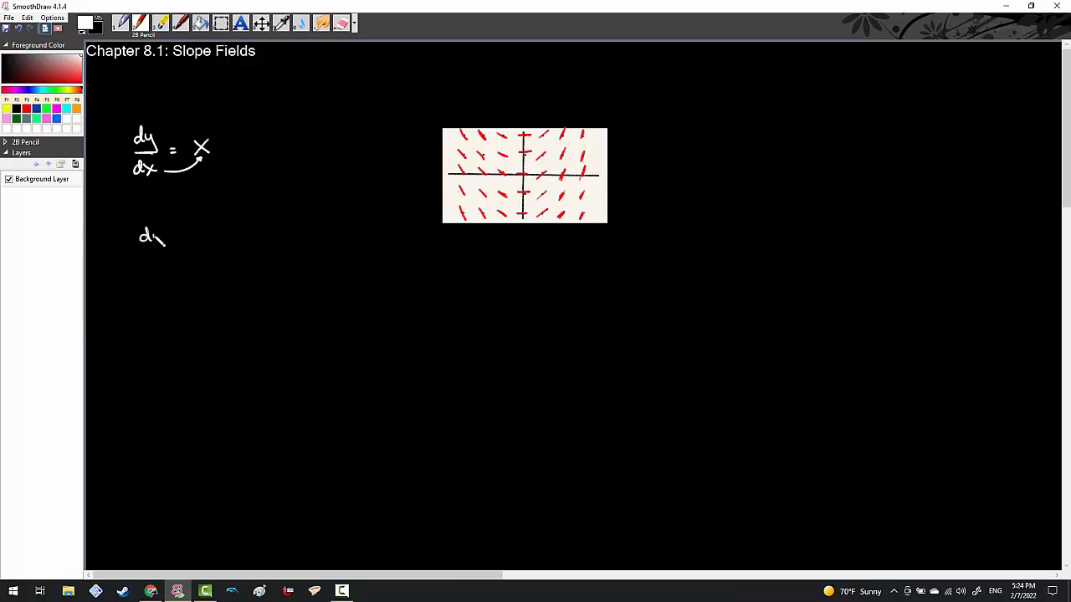
pyautogui.moveTo(151, 237); pyautogui.dragTo(218, 238)
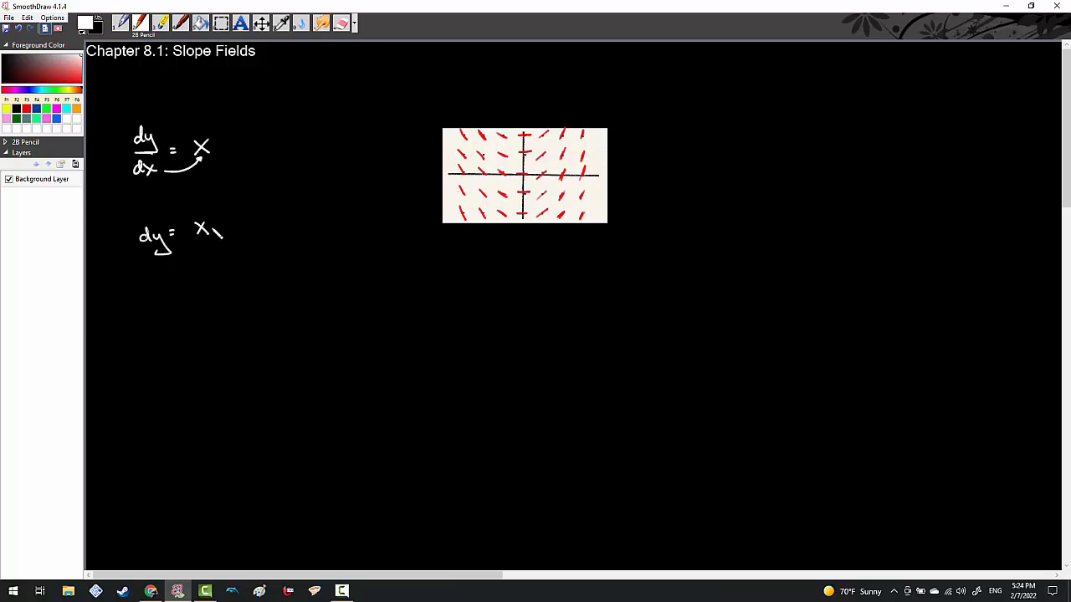
pyautogui.moveTo(214, 226); pyautogui.dragTo(245, 234)
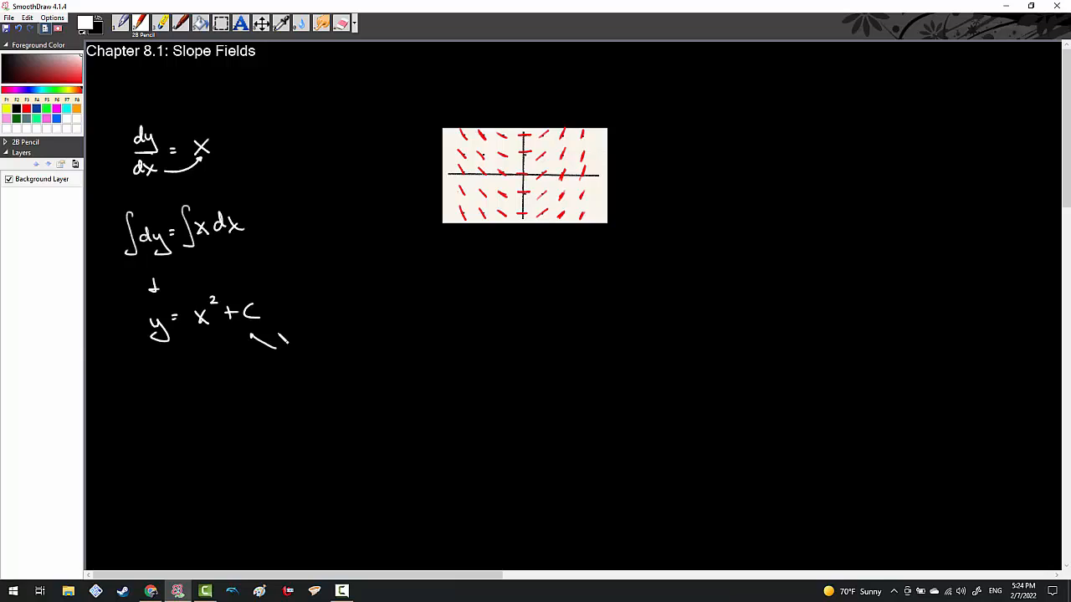
pyautogui.click(241, 24)
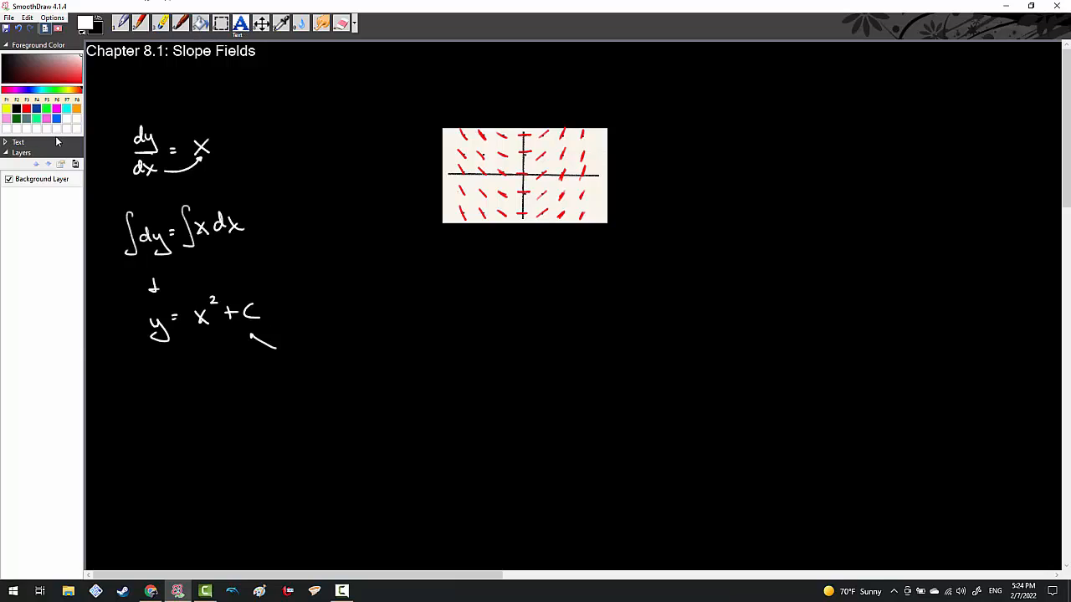
# - Add the typed note "any vertical shift that may accompany the function" beneath y = x² + C
pyautogui.write('any vertical shif')
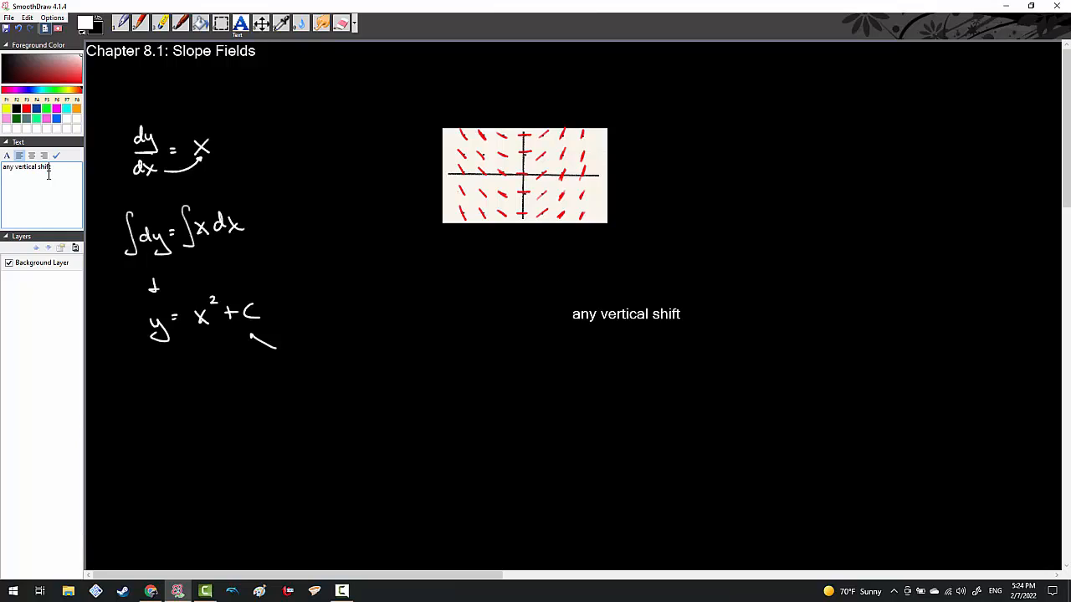
pyautogui.write('that may')
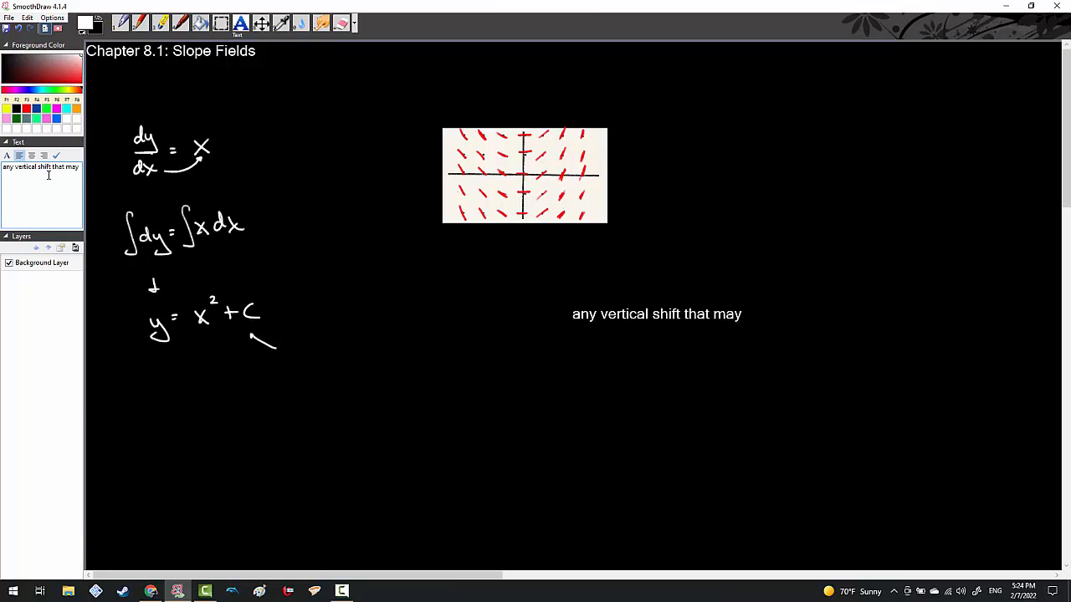
pyautogui.write('accompany the function')
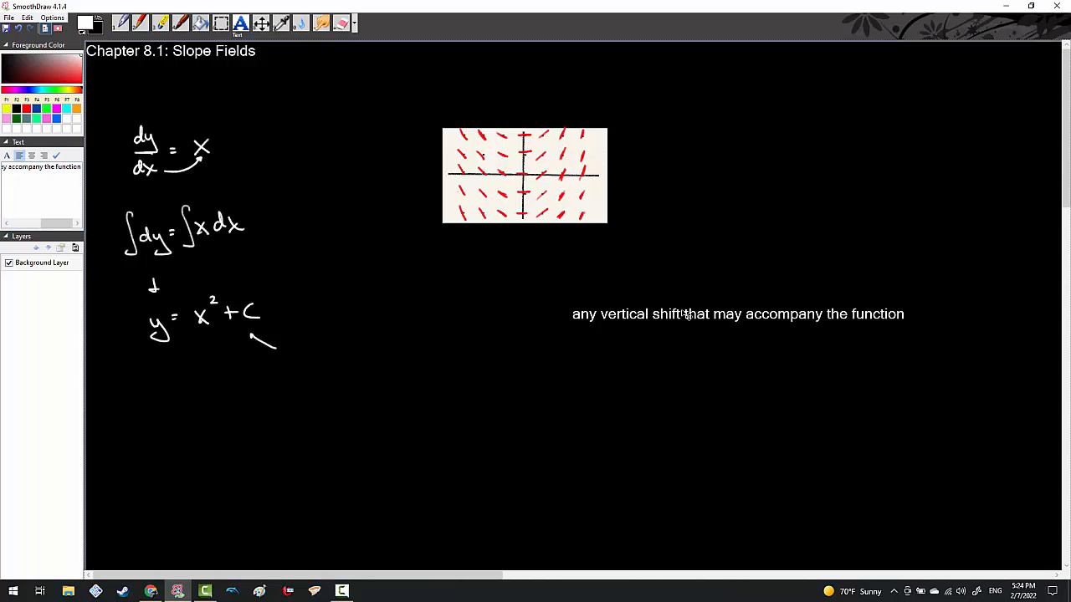
pyautogui.moveTo(736, 314); pyautogui.dragTo(382, 365)
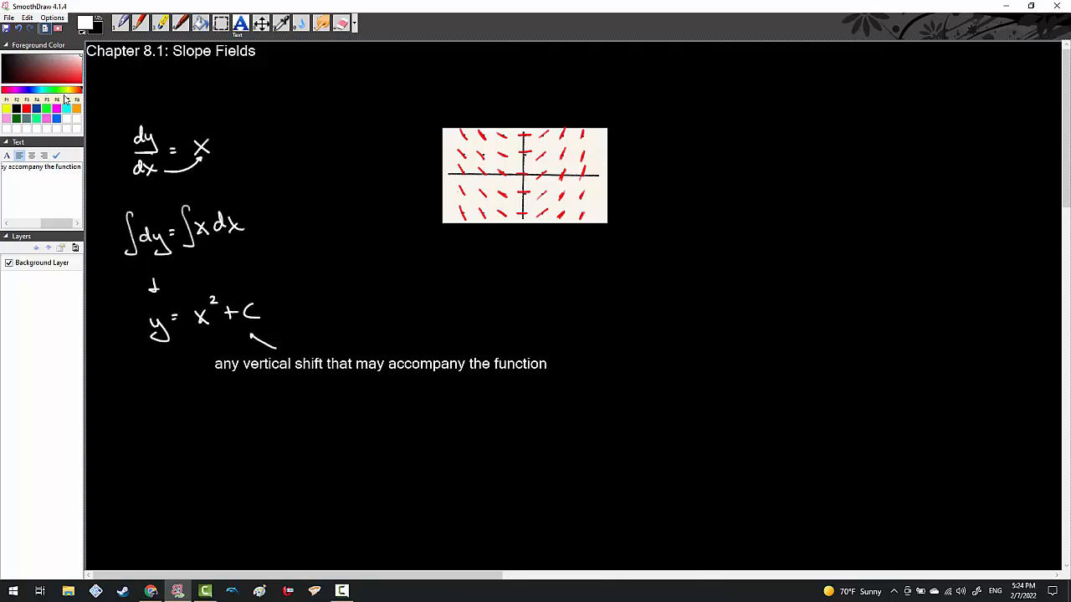
pyautogui.click(142, 23)
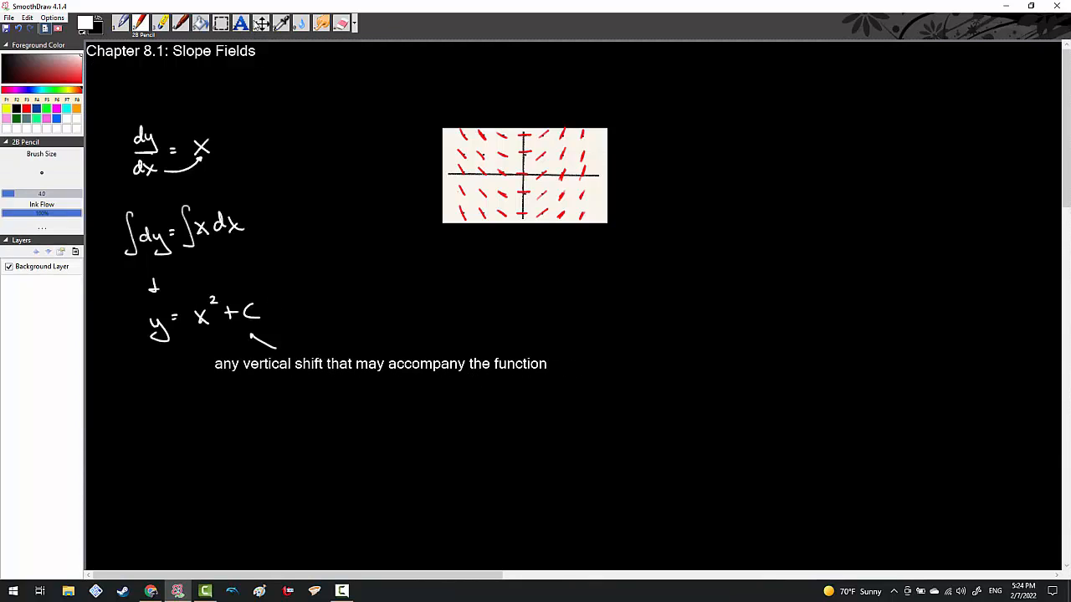
pyautogui.moveTo(271, 10)
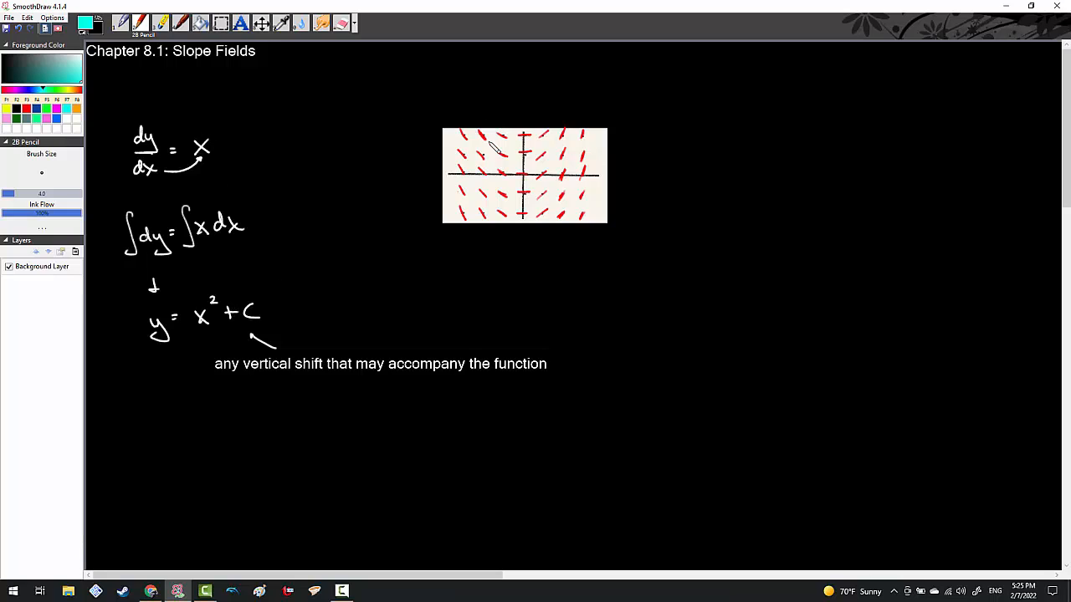
pyautogui.moveTo(94, 149)
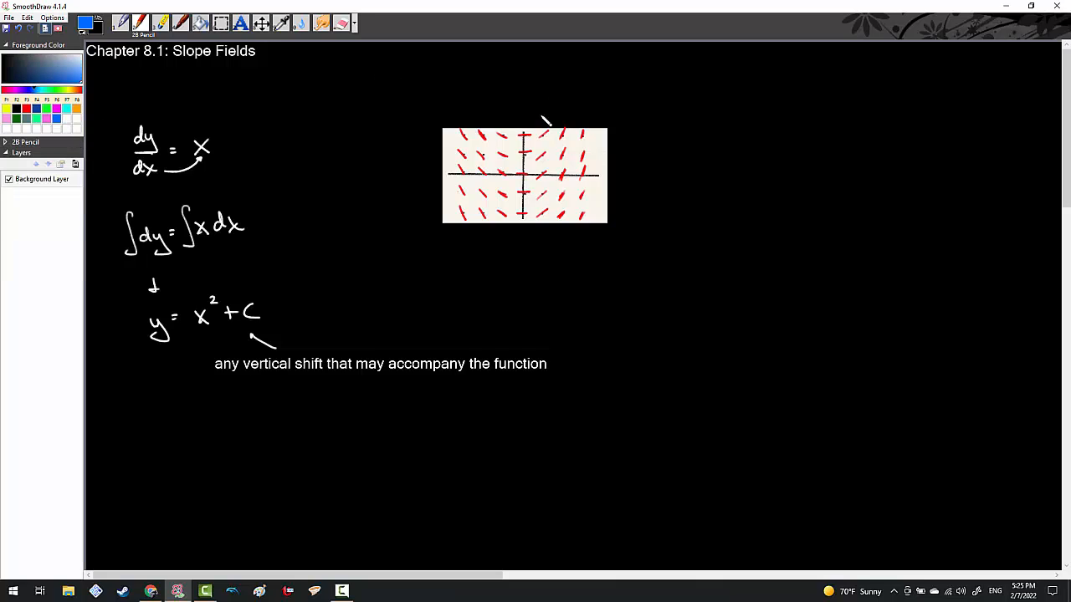
# - Sketch a blue solution curve following the red slope marks across the grid
pyautogui.moveTo(493, 133); pyautogui.dragTo(536, 137)
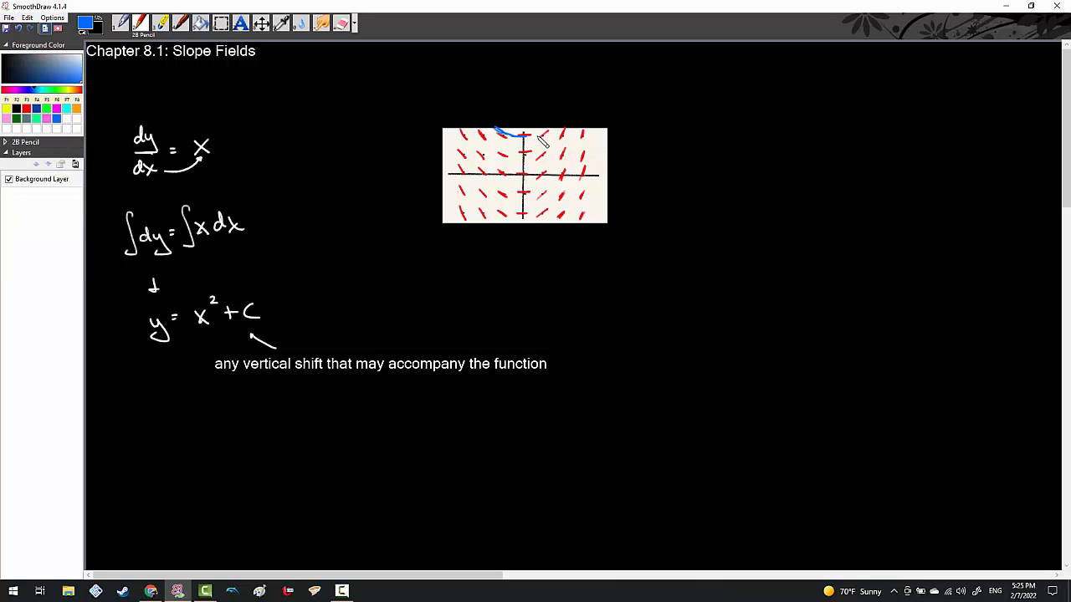
pyautogui.moveTo(499, 131); pyautogui.dragTo(552, 150)
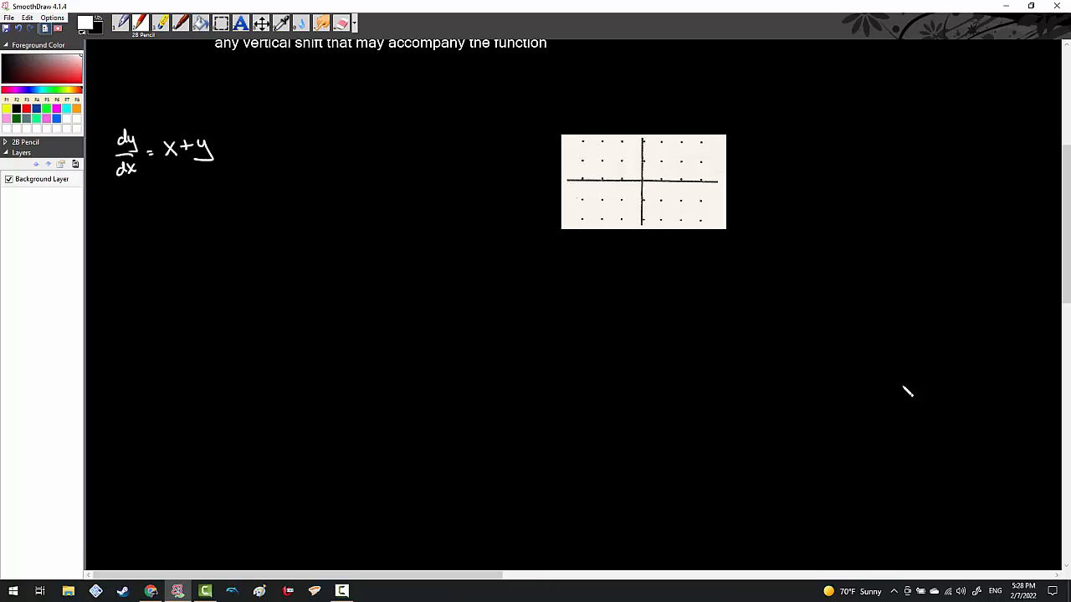
pyautogui.moveTo(364, 164)
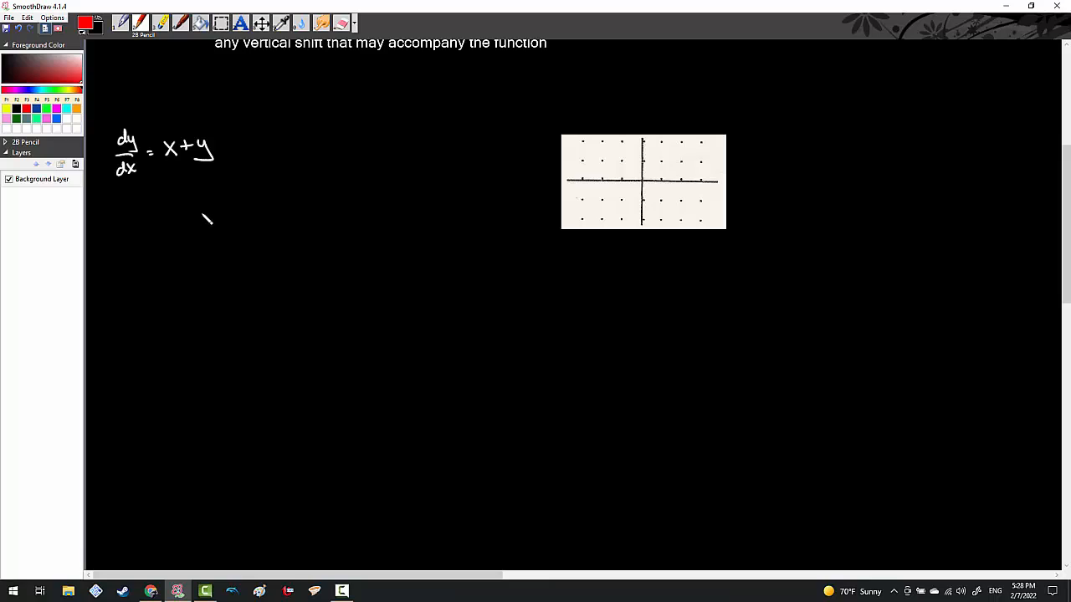
pyautogui.moveTo(209, 219)
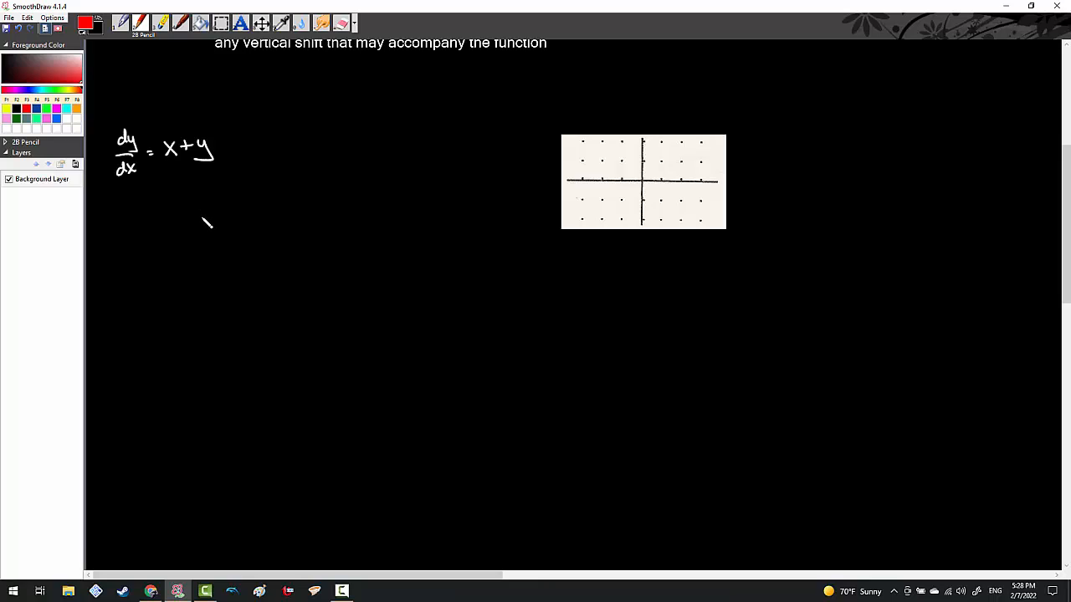
pyautogui.moveTo(208, 221)
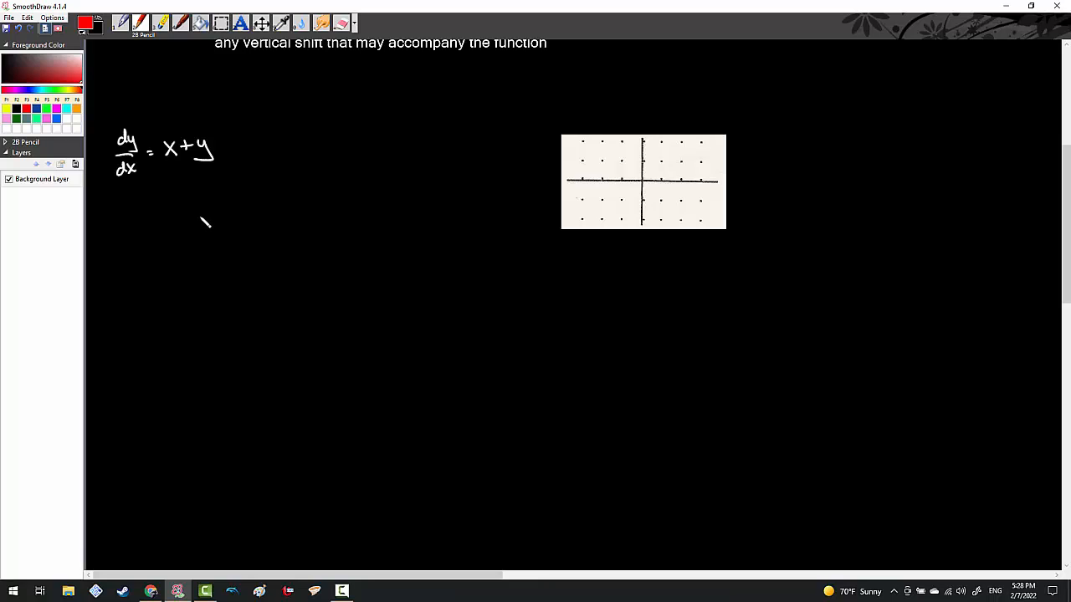
pyautogui.moveTo(211, 221)
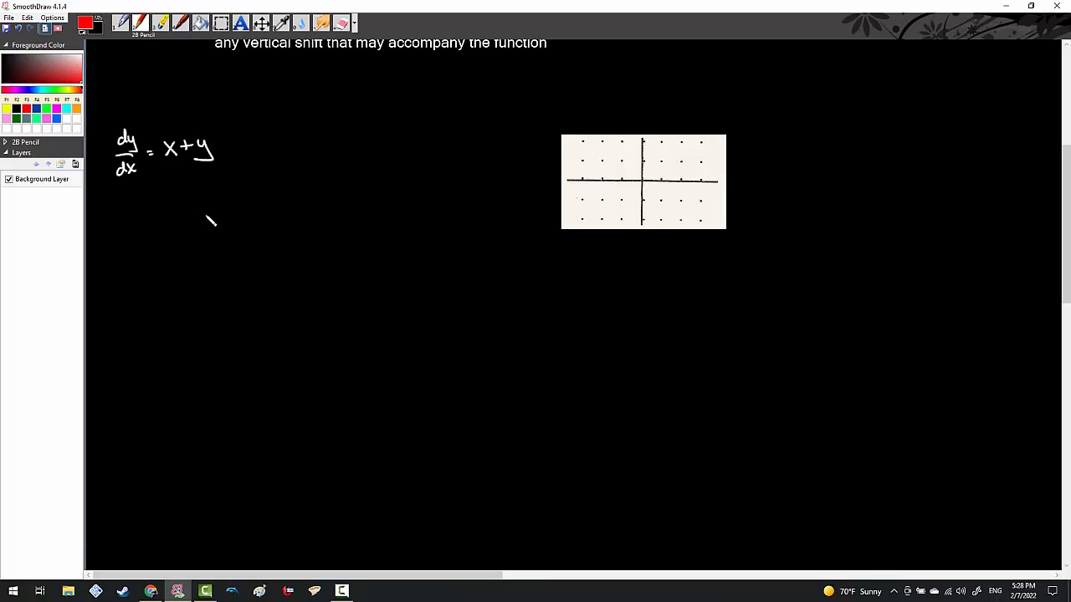
pyautogui.moveTo(209, 216)
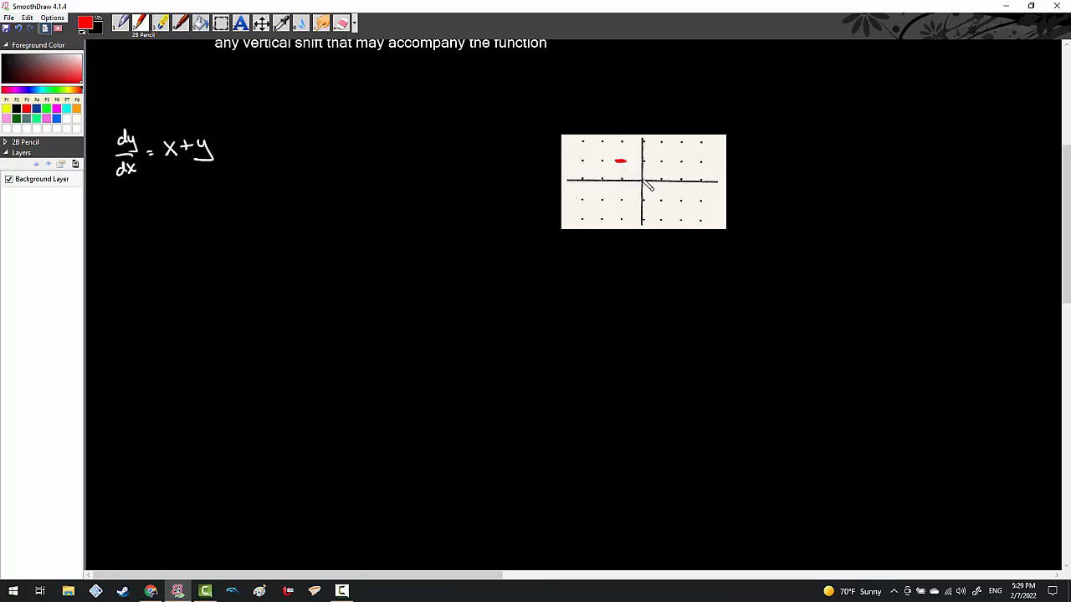
pyautogui.moveTo(605, 149)
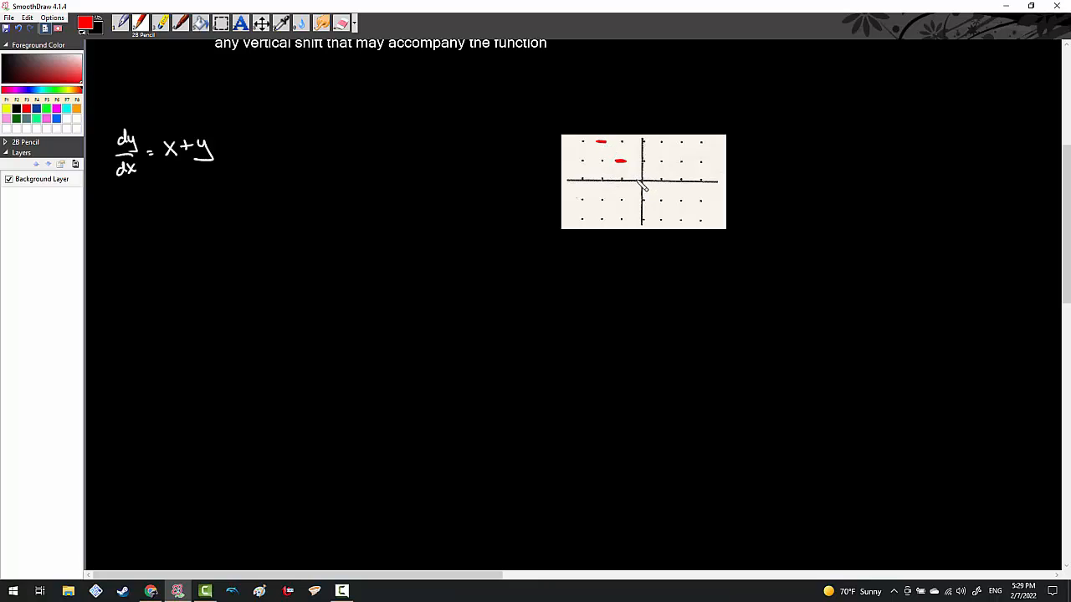
# - Draw red slope marks for dy/dx = x+y at the upper-left point, the origin and around the axes
pyautogui.moveTo(636, 177); pyautogui.dragTo(644, 177)
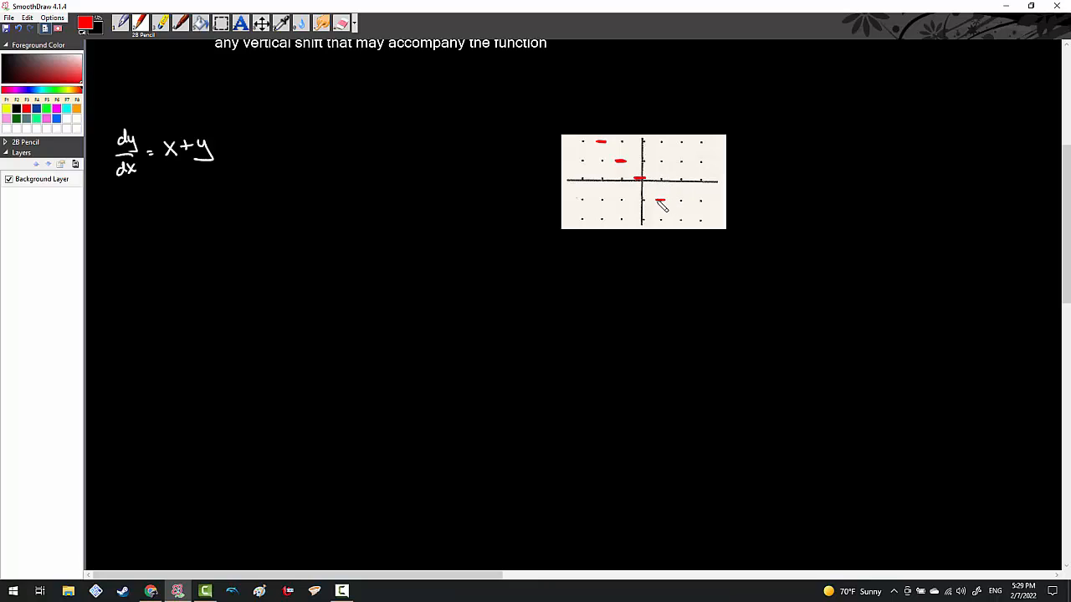
pyautogui.moveTo(661, 201); pyautogui.dragTo(686, 221)
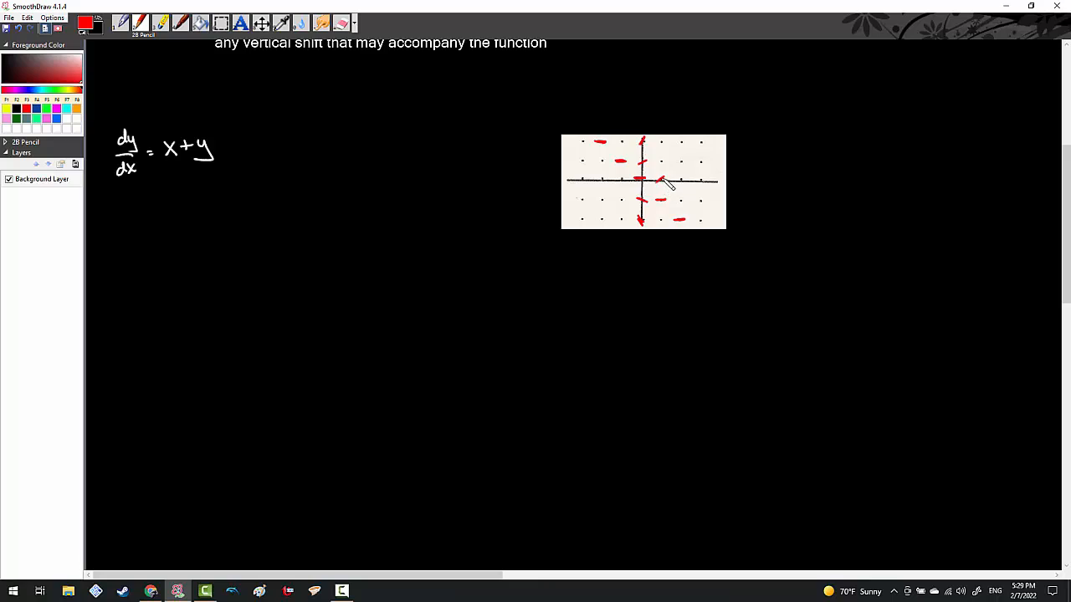
pyautogui.moveTo(661, 182); pyautogui.dragTo(706, 176)
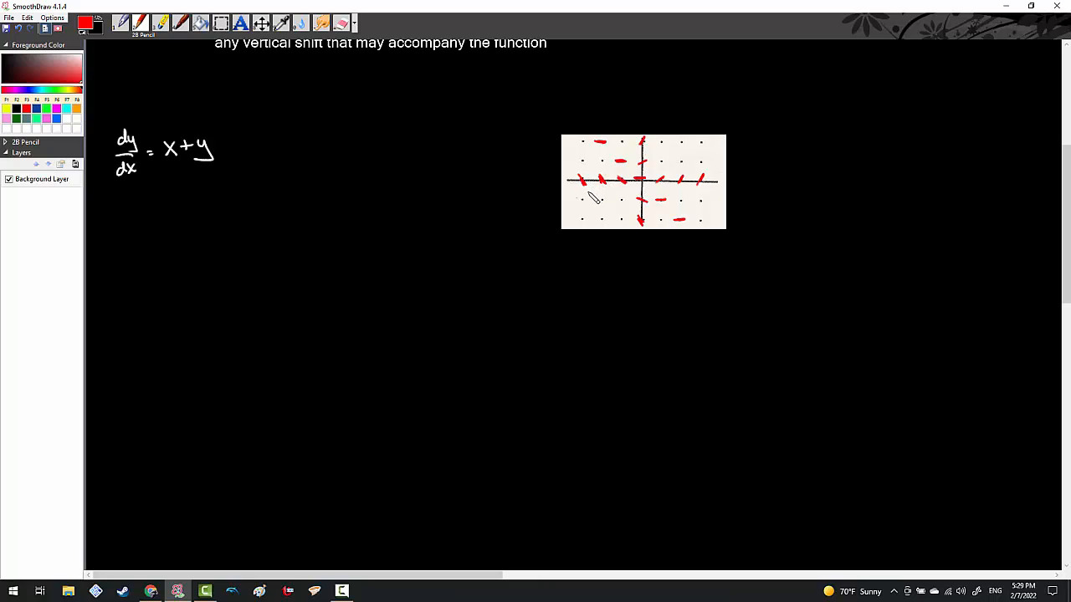
pyautogui.moveTo(592, 194)
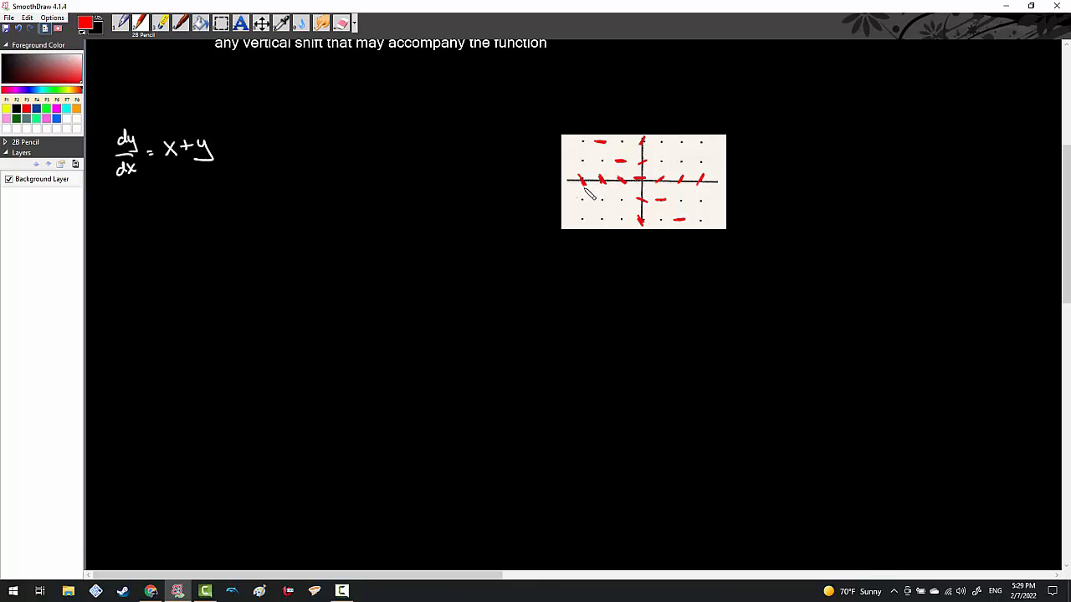
pyautogui.moveTo(636, 197)
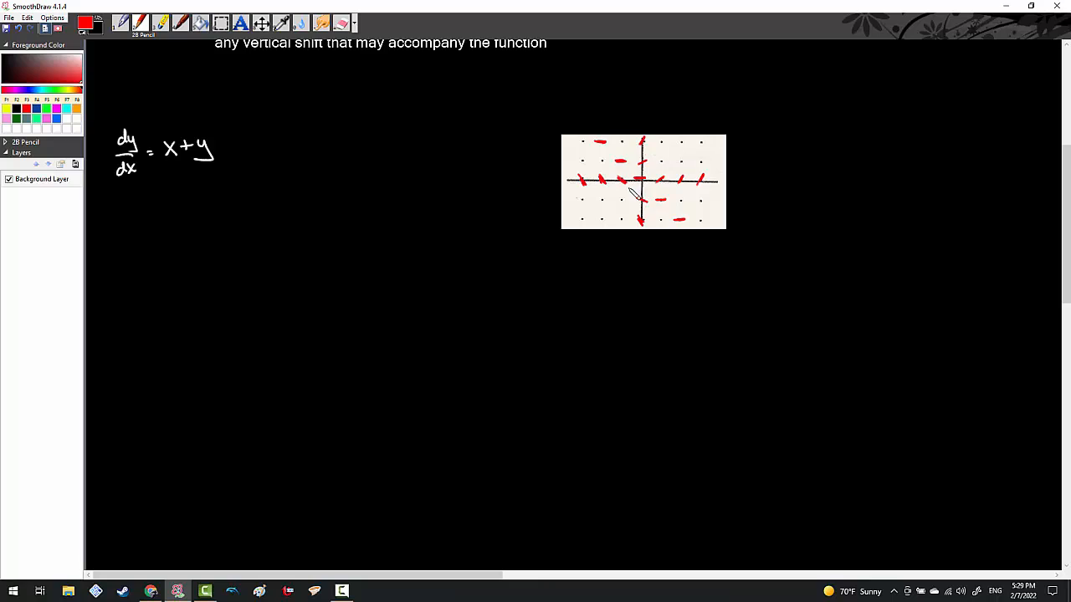
pyautogui.moveTo(666, 171)
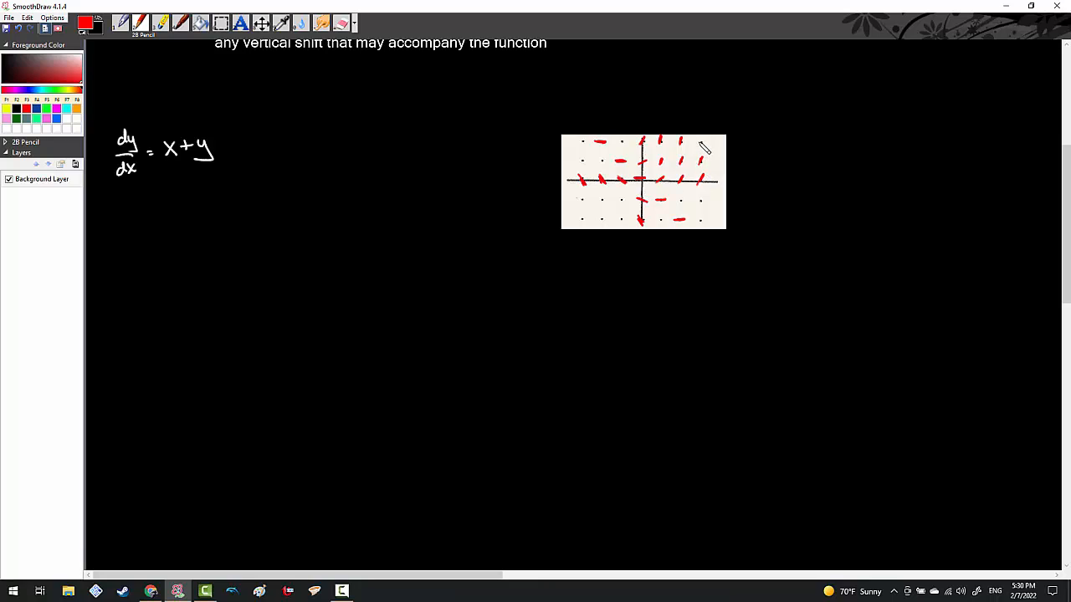
pyautogui.moveTo(706, 147)
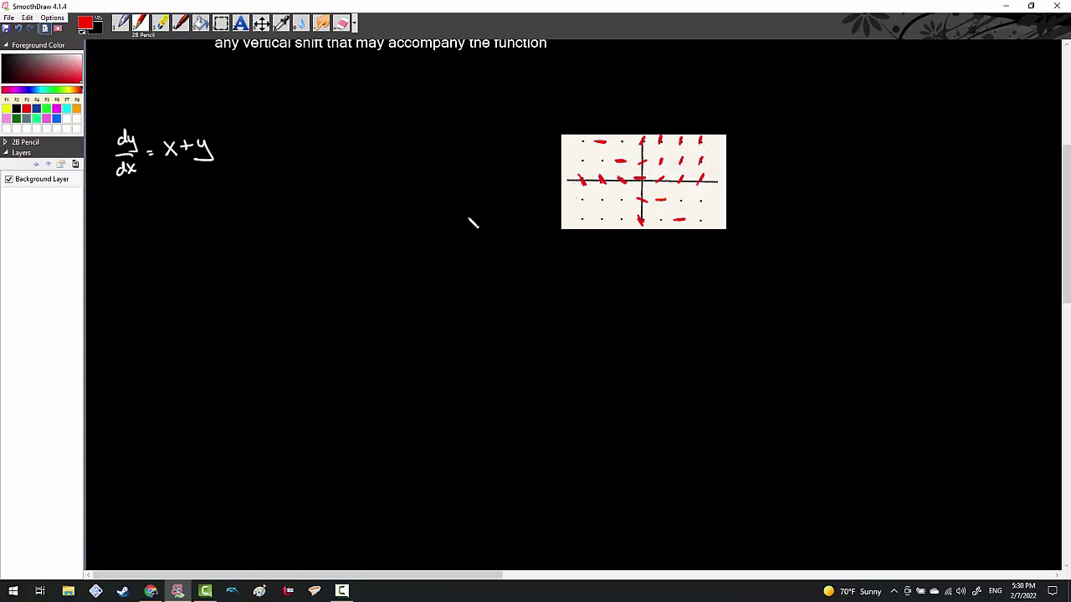
pyautogui.moveTo(281, 278)
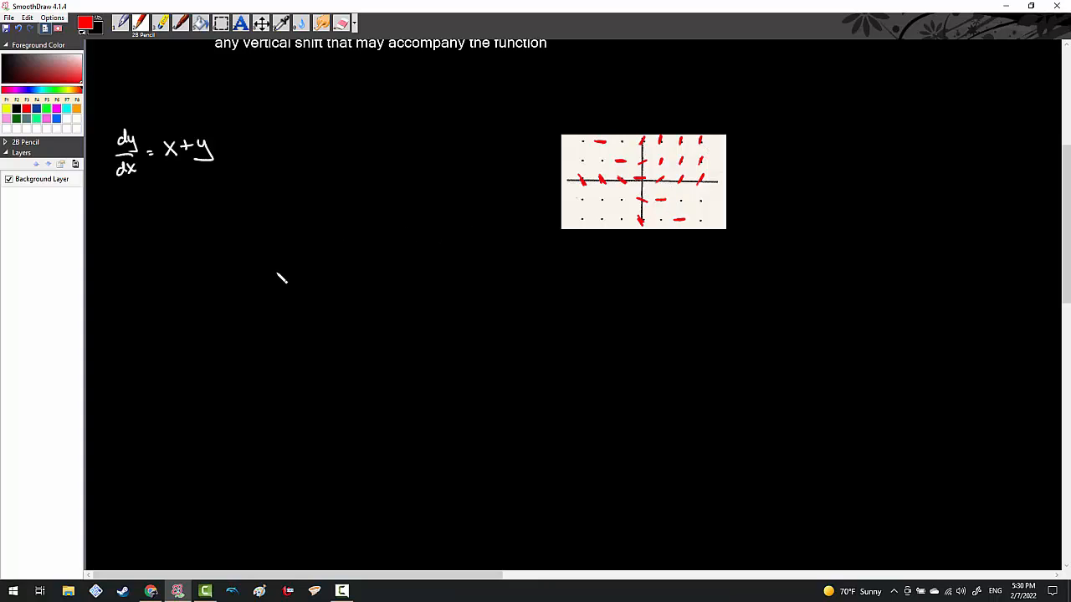
pyautogui.moveTo(372, 556)
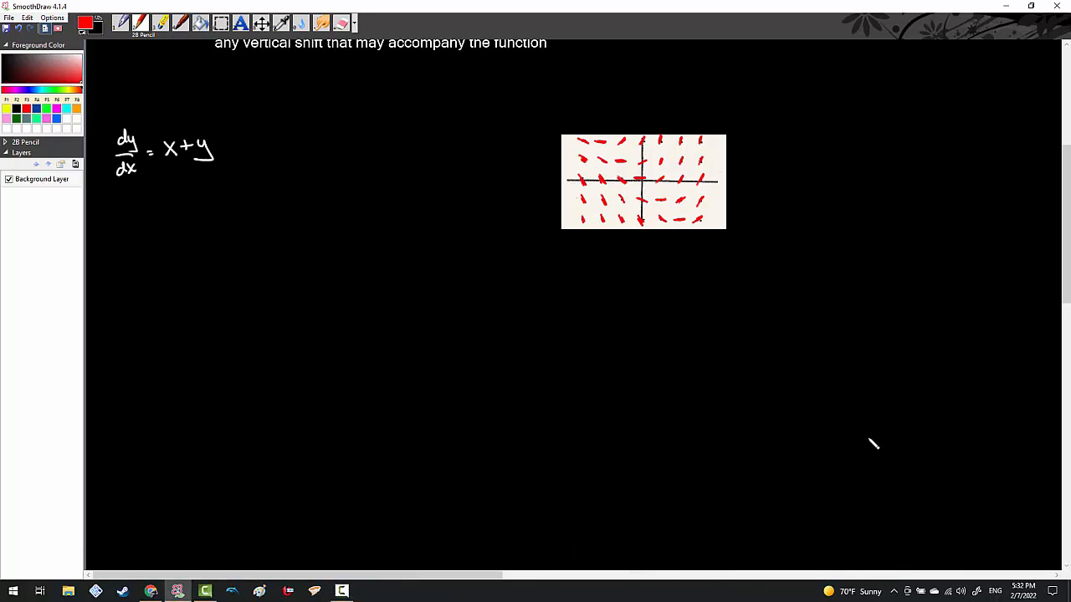
pyautogui.moveTo(981, 231)
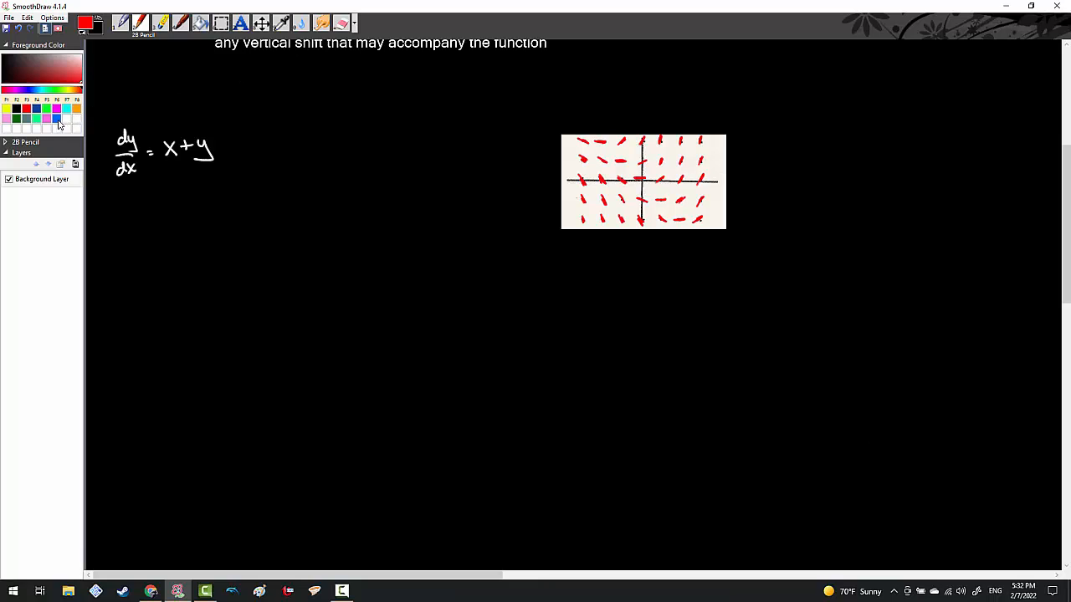
# - Choose a new drawing colour in the Foreground Color palette
pyautogui.click(61, 118)
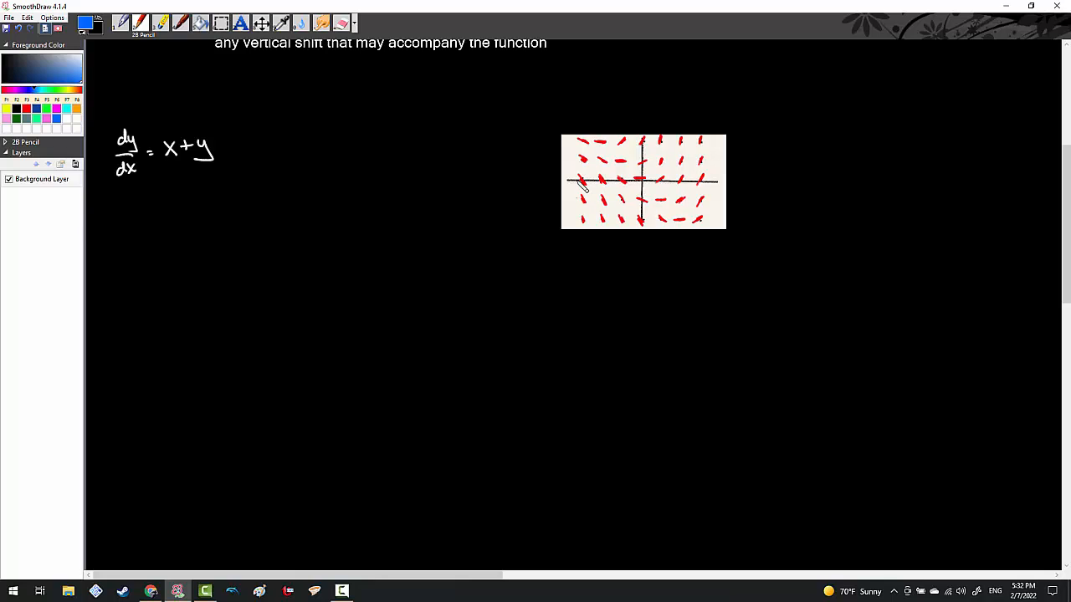
pyautogui.moveTo(639, 155)
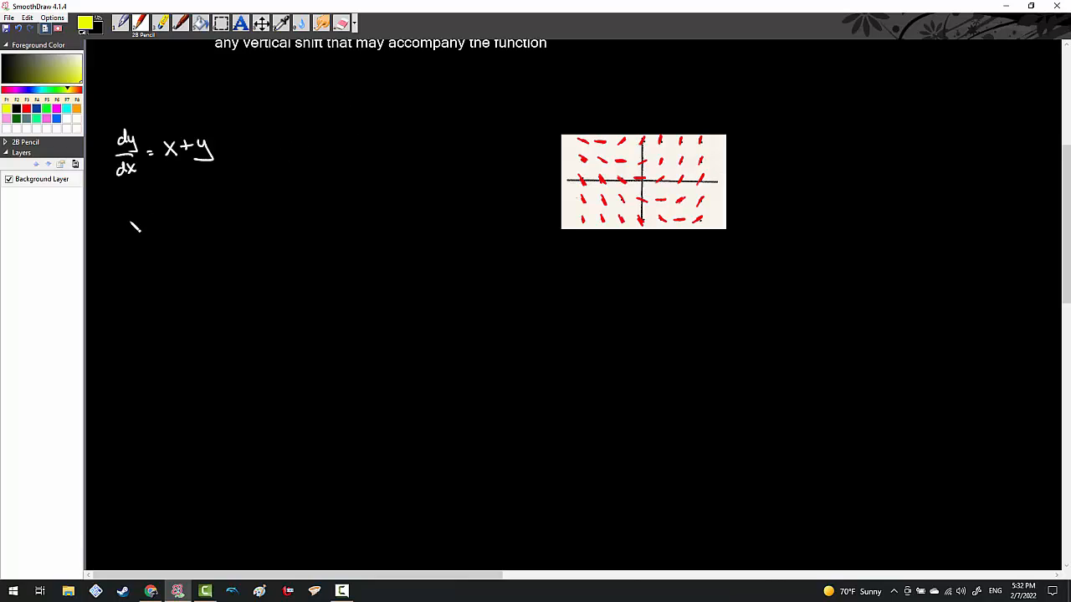
# - Handwrite "solution curve through (0,1)" in yellow under dy/dx = x + y
pyautogui.moveTo(124, 226); pyautogui.dragTo(170, 226)
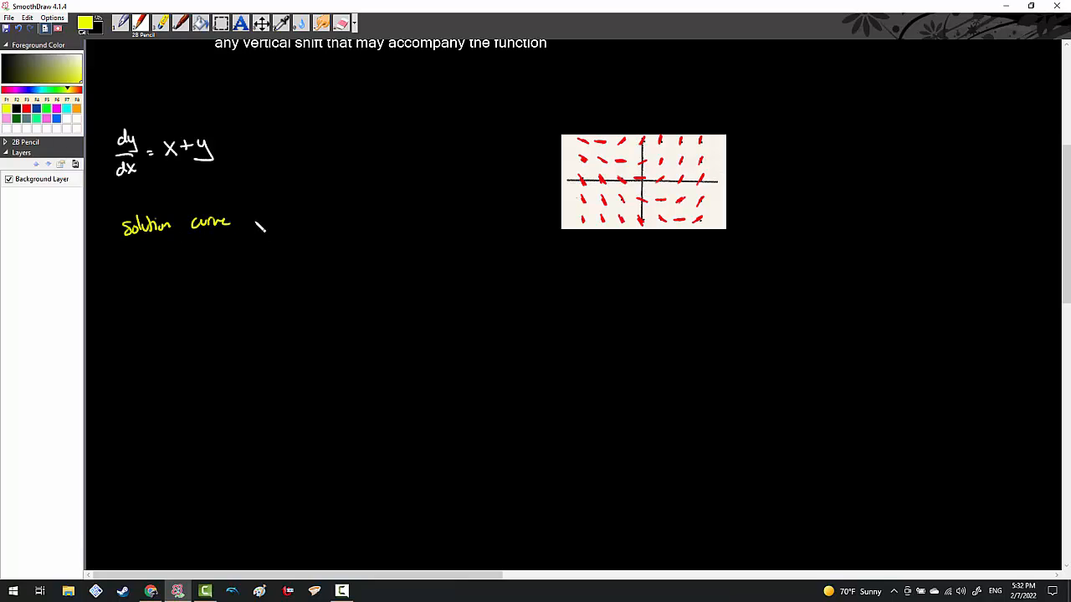
pyautogui.moveTo(251, 221); pyautogui.dragTo(298, 219)
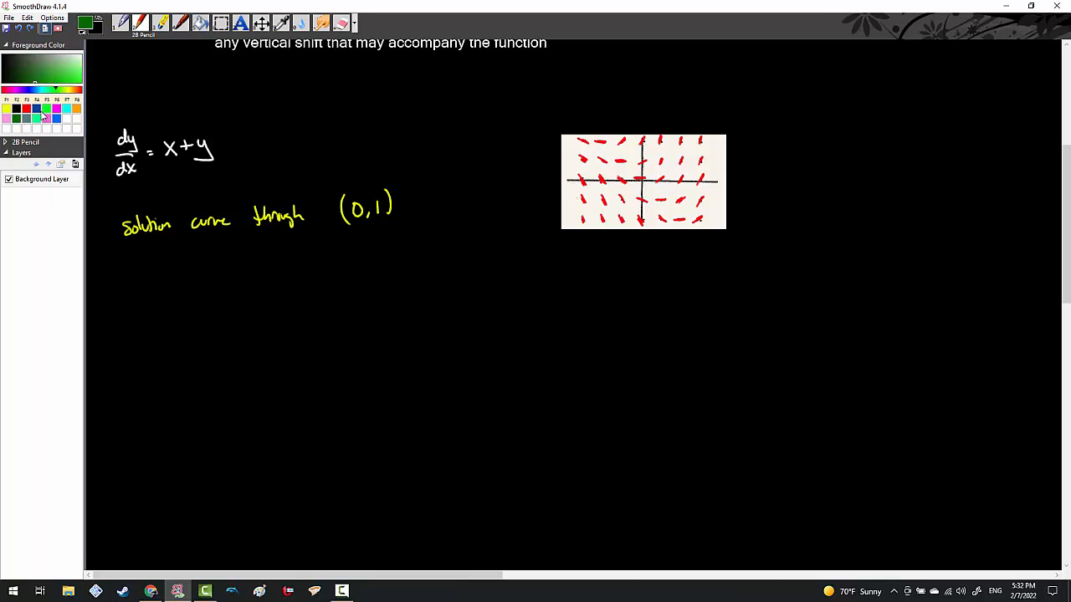
# - Sketch the blue solution curve through (0,1) across the dy/dx = x + y slope field
pyautogui.click(55, 117)
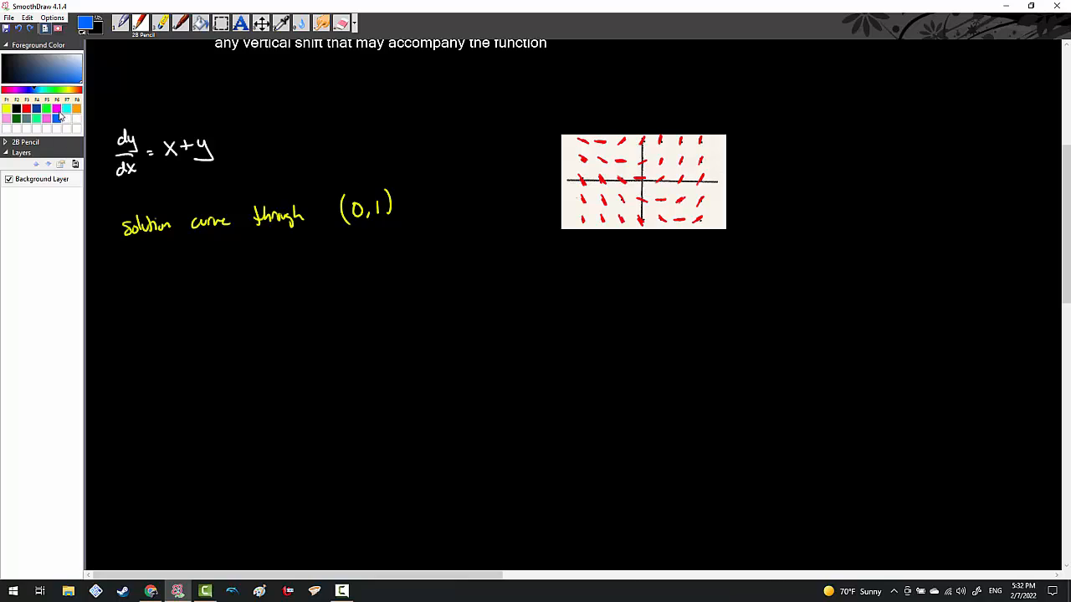
pyautogui.moveTo(646, 171)
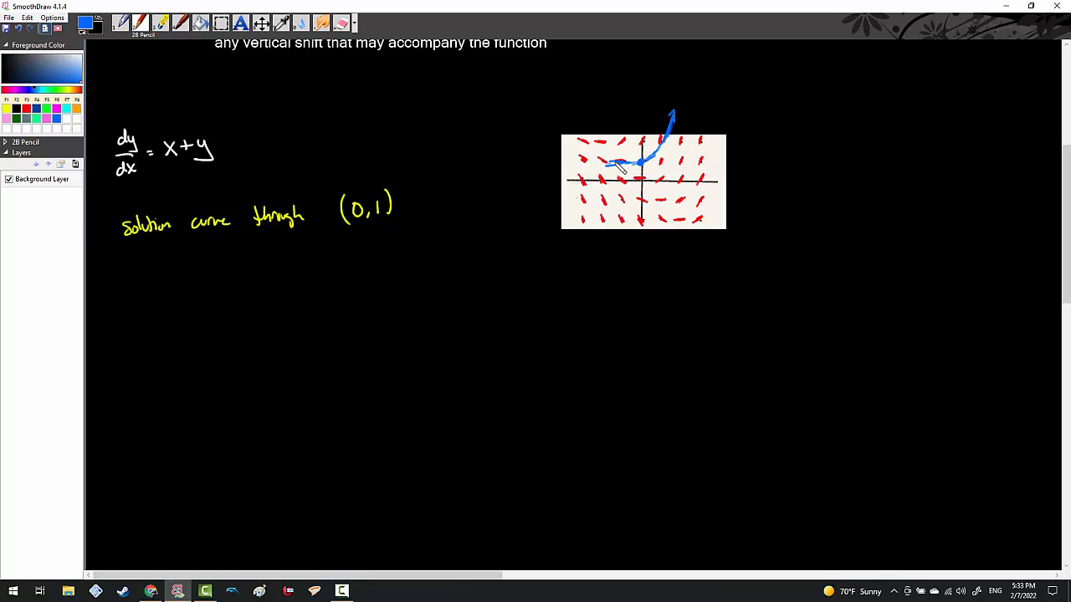
pyautogui.moveTo(639, 164); pyautogui.dragTo(582, 157)
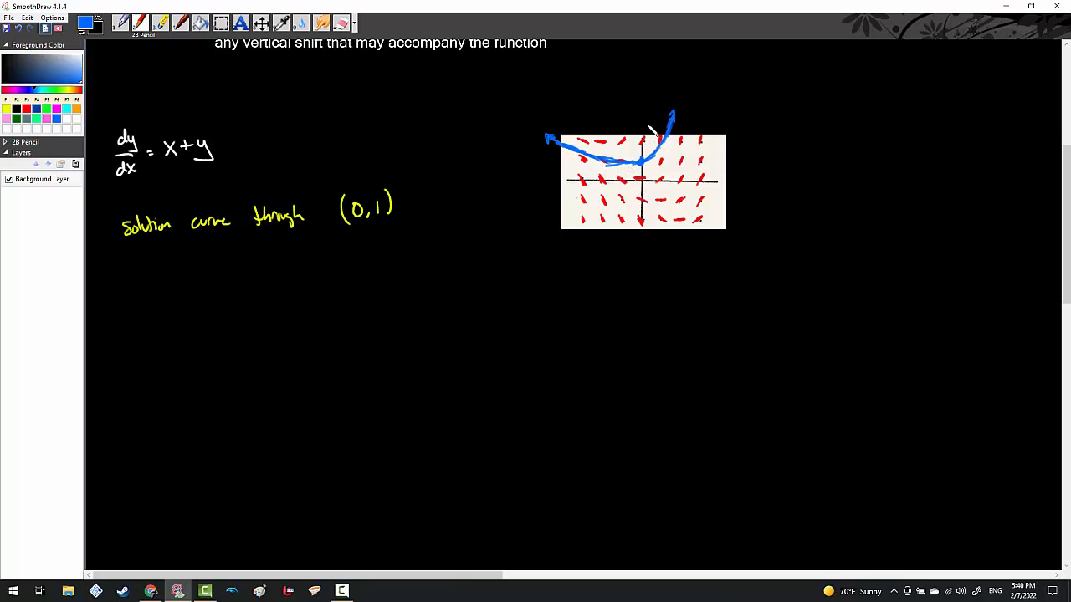
pyautogui.moveTo(358, 562)
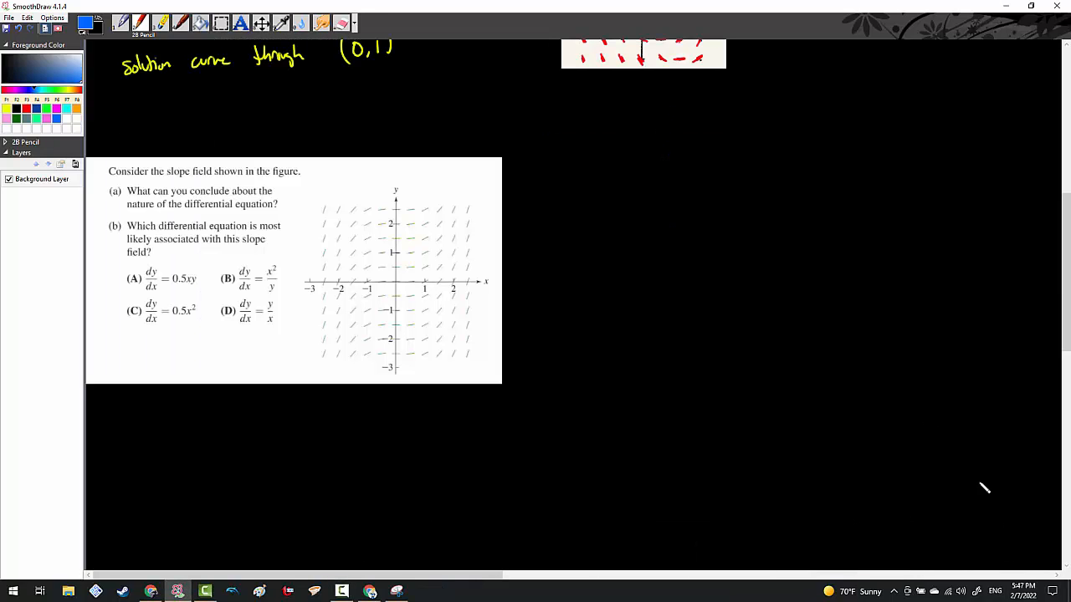
pyautogui.moveTo(917, 411)
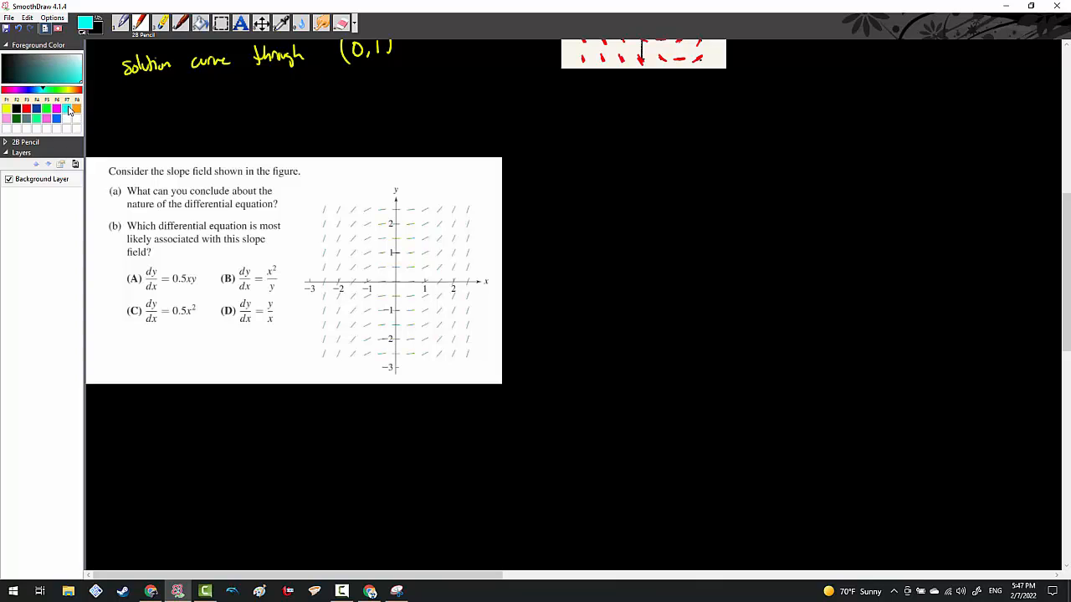
pyautogui.moveTo(264, 228)
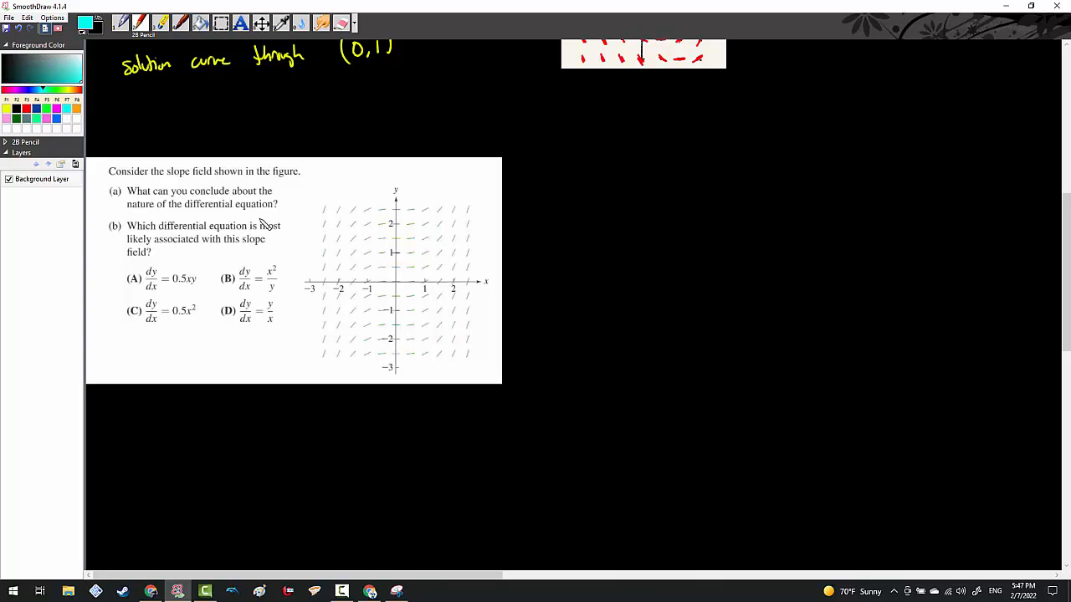
pyautogui.moveTo(405, 342)
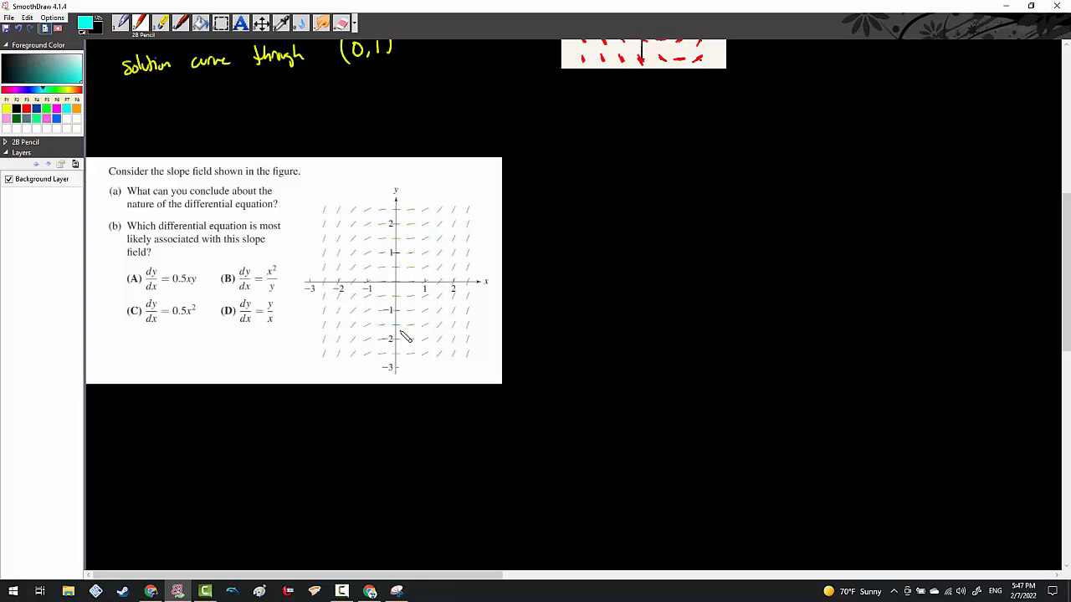
pyautogui.moveTo(415, 281)
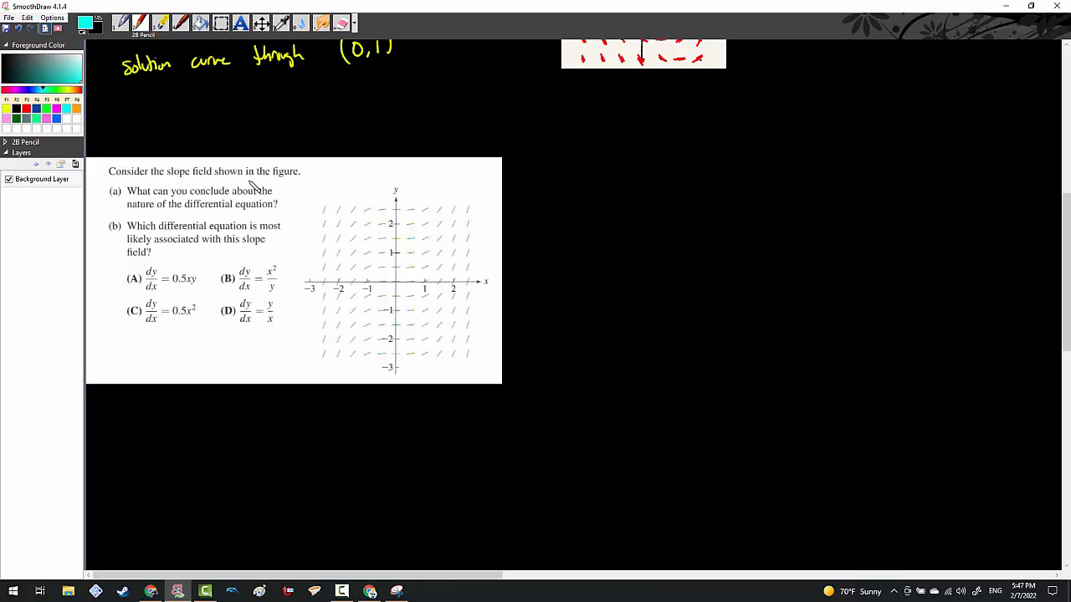
pyautogui.moveTo(77, 218)
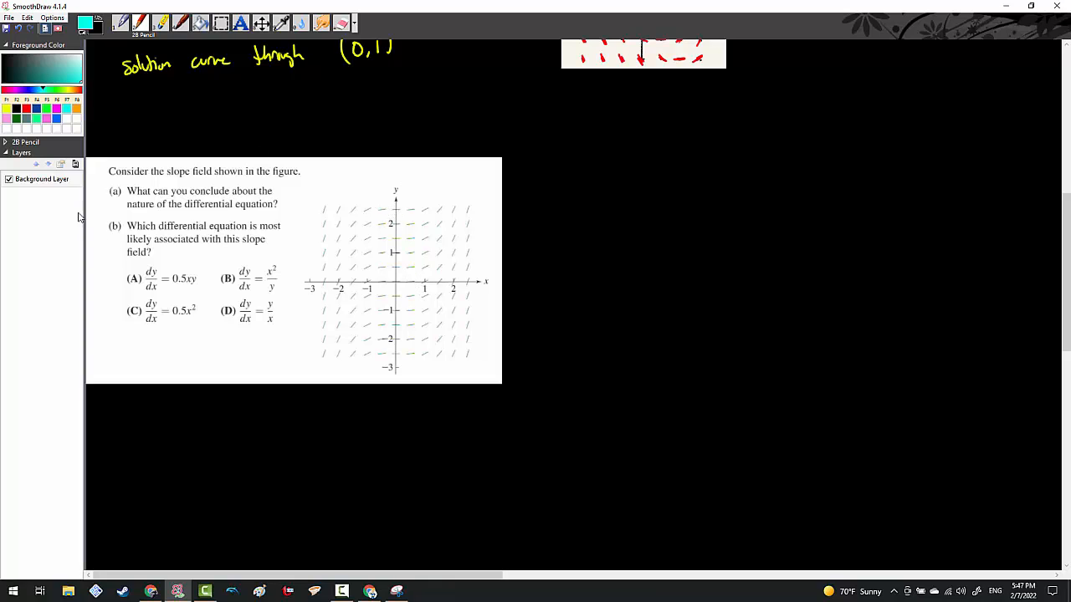
pyautogui.click(29, 109)
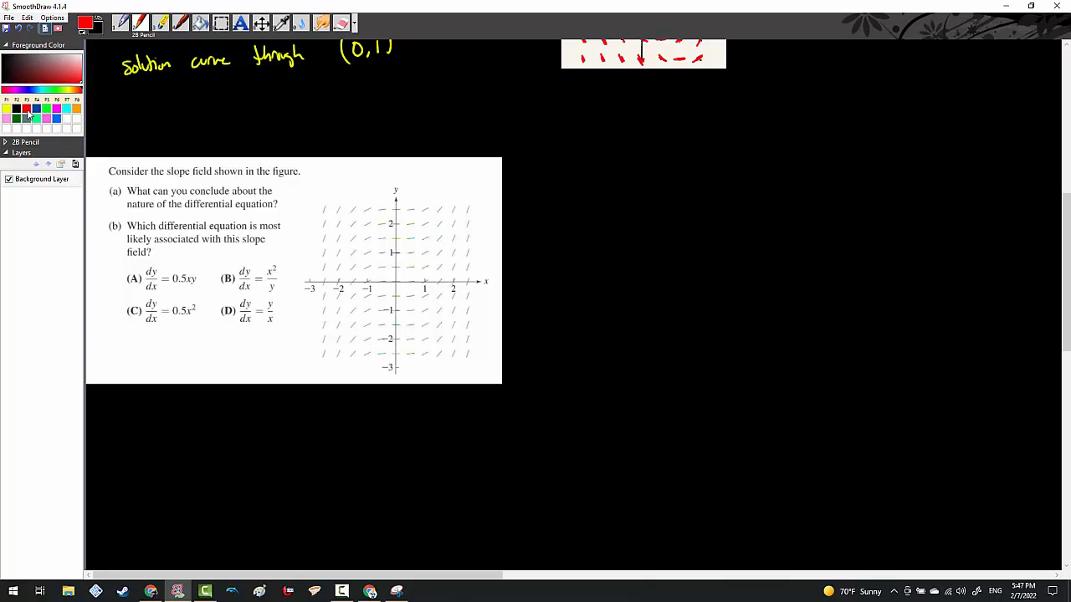
pyautogui.moveTo(238, 268); pyautogui.dragTo(226, 334)
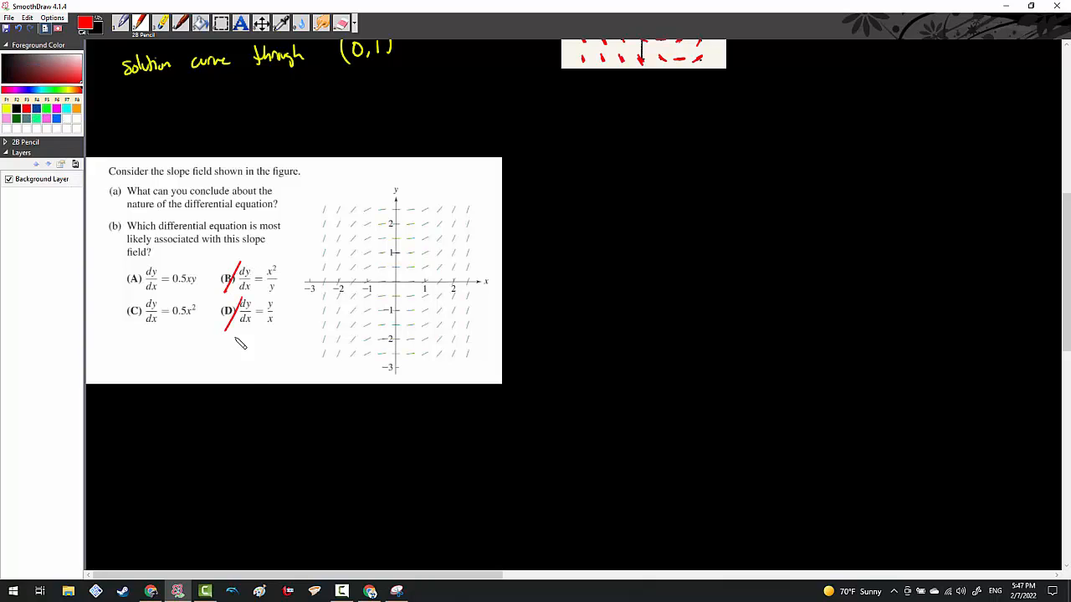
pyautogui.moveTo(278, 276)
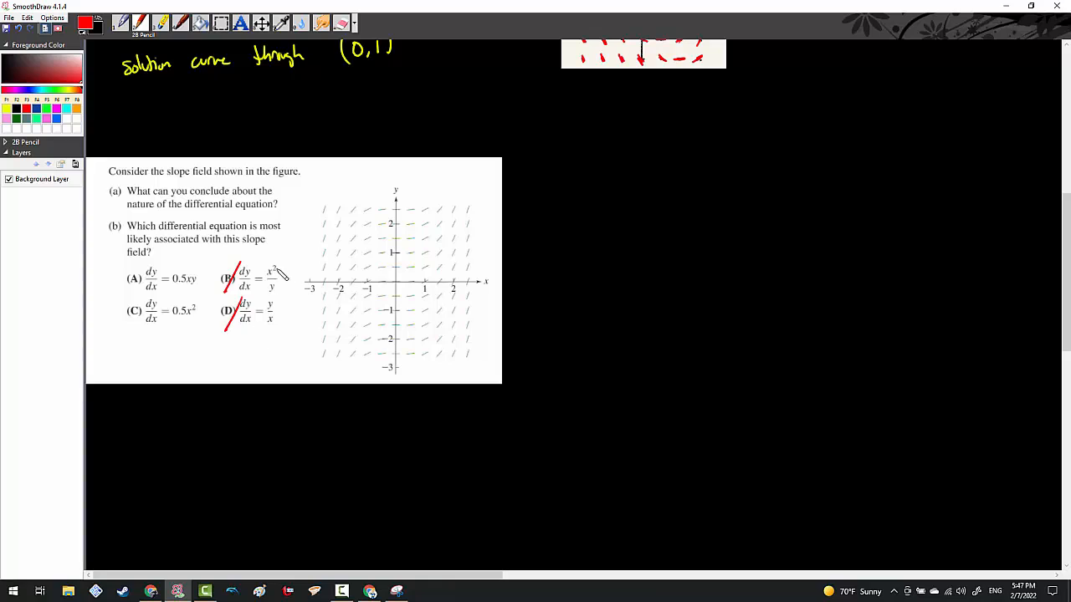
pyautogui.moveTo(281, 283)
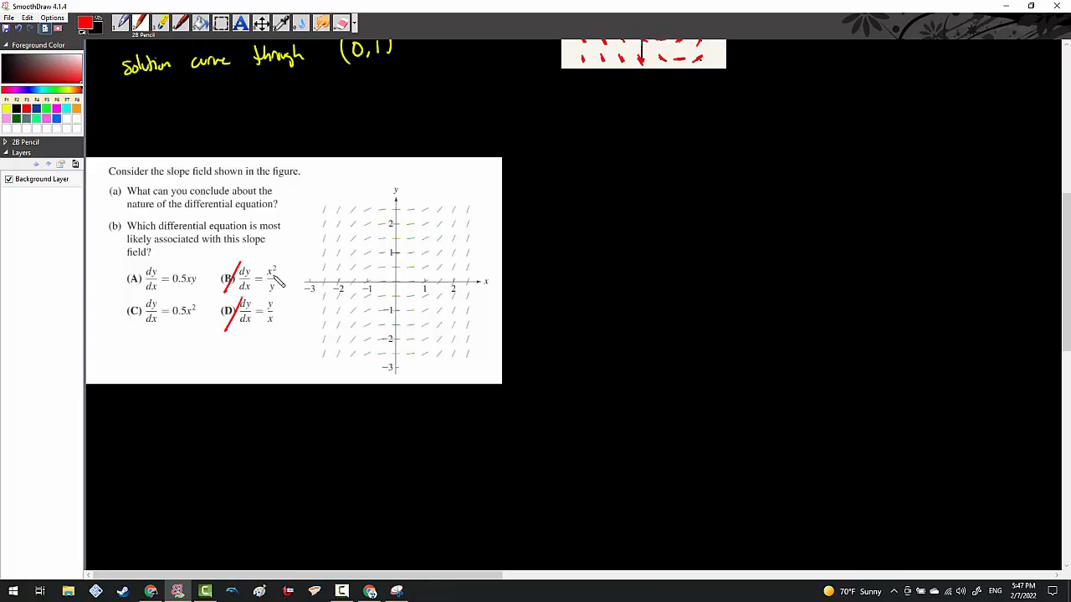
pyautogui.moveTo(271, 283)
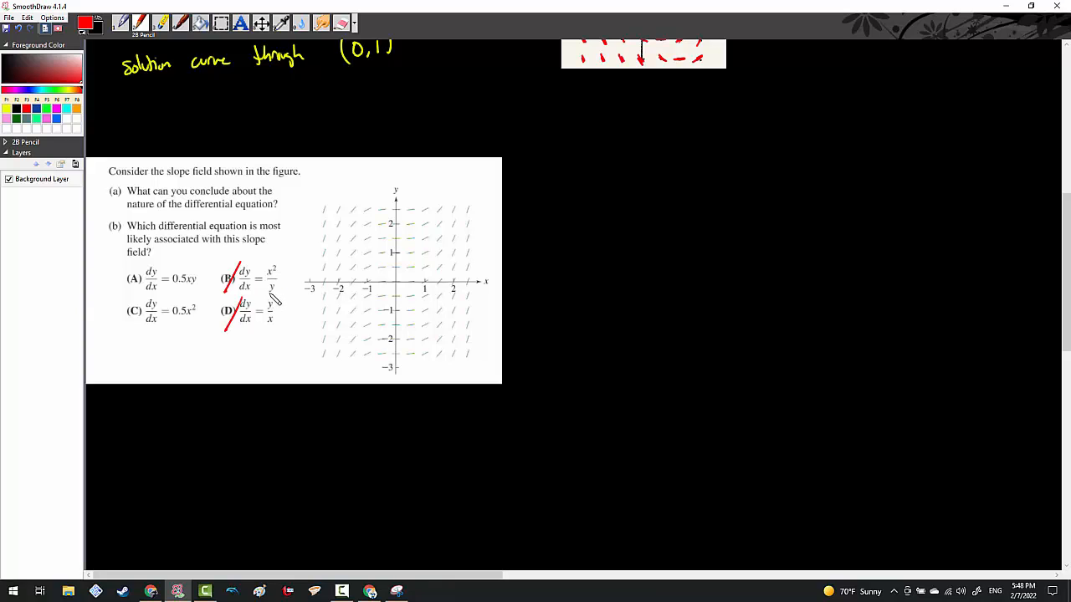
pyautogui.moveTo(271, 302)
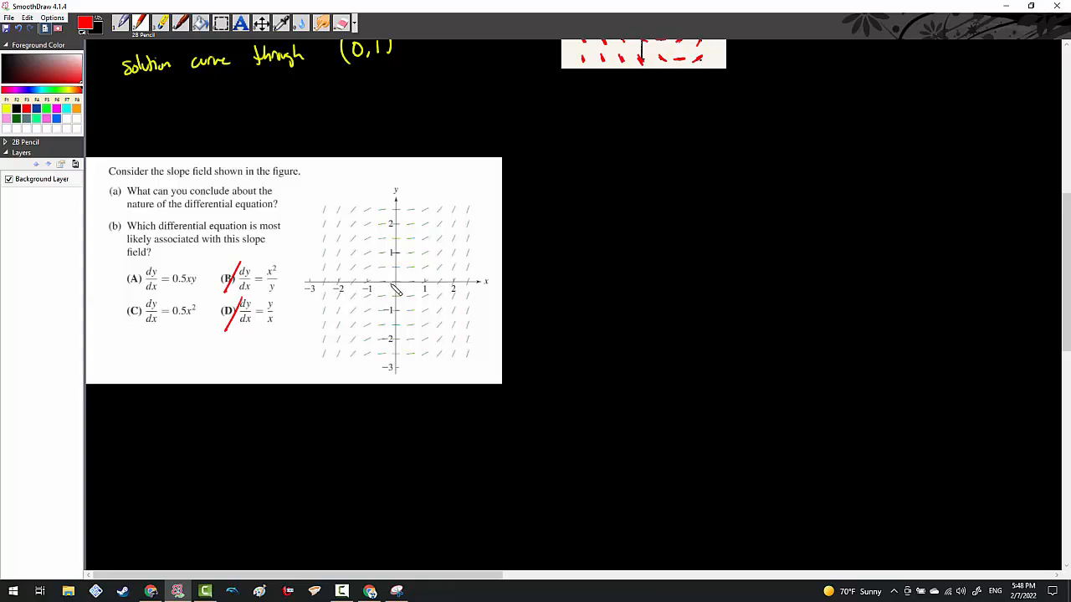
pyautogui.moveTo(461, 287)
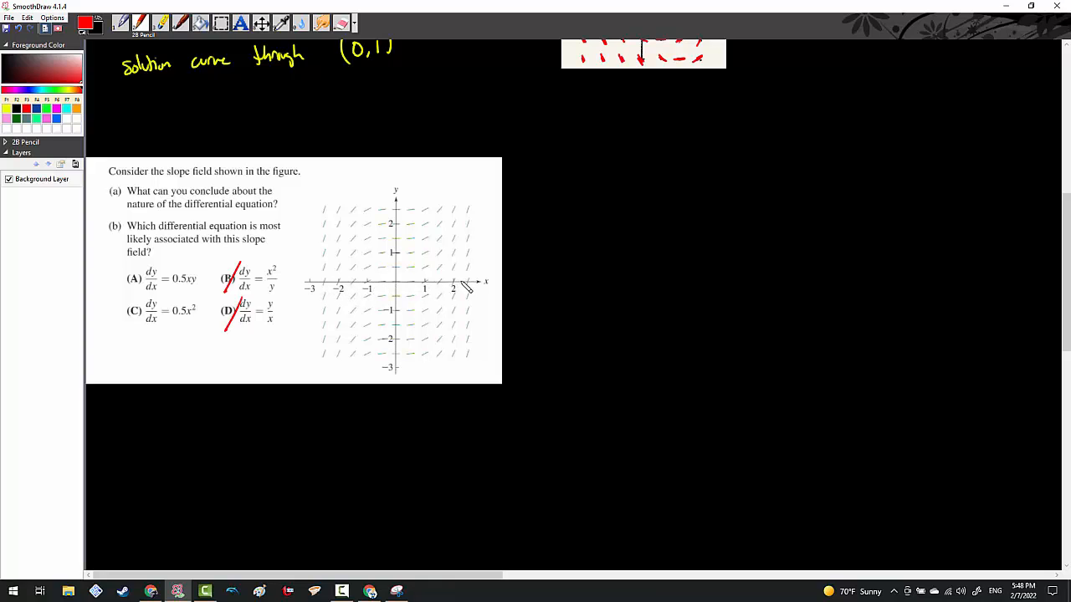
pyautogui.moveTo(452, 288)
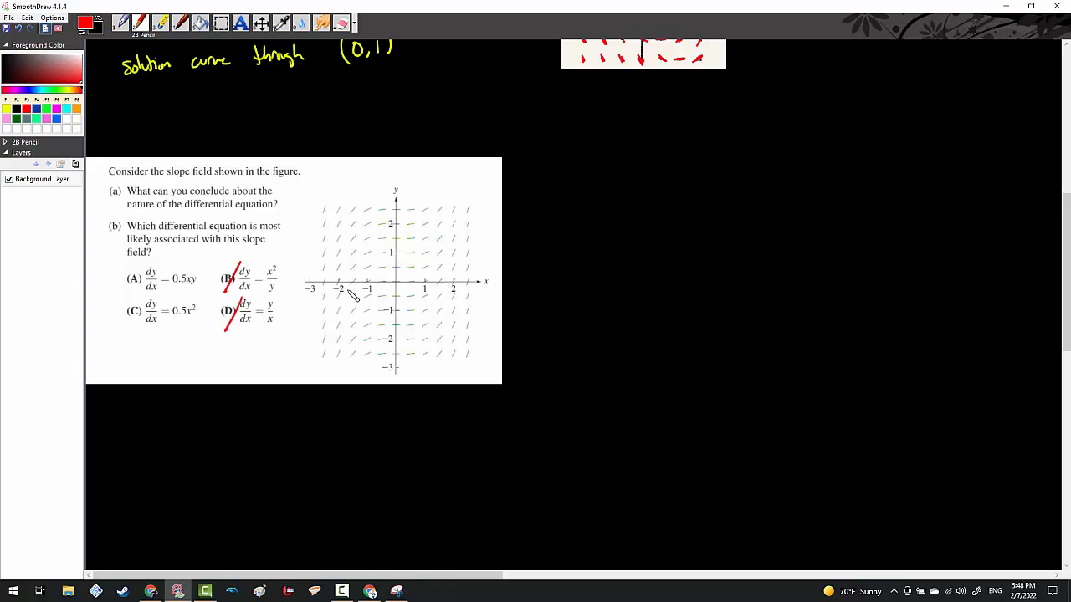
pyautogui.moveTo(331, 287)
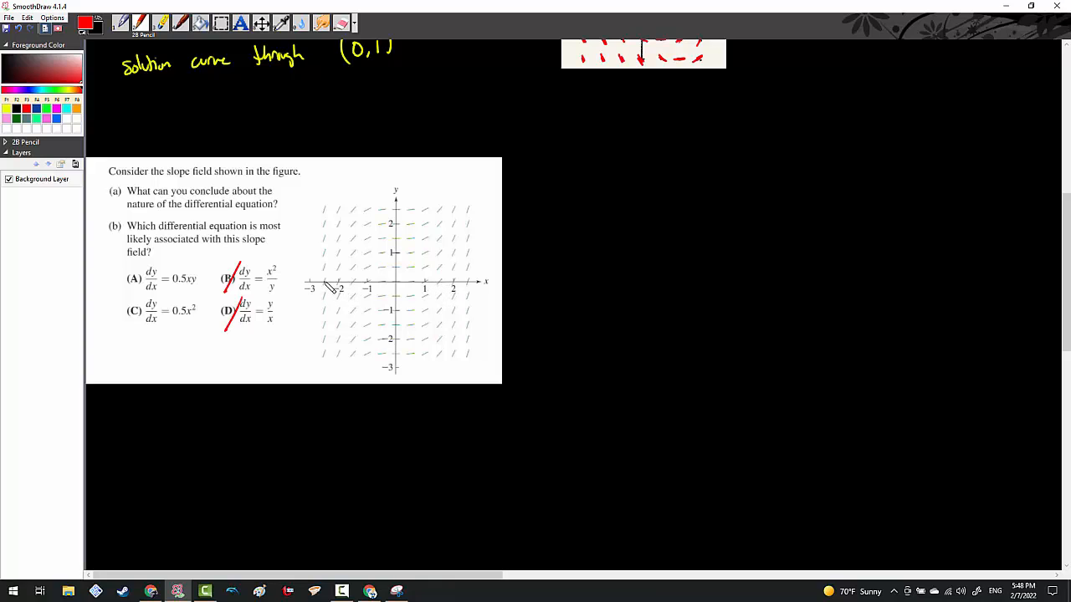
pyautogui.moveTo(431, 287)
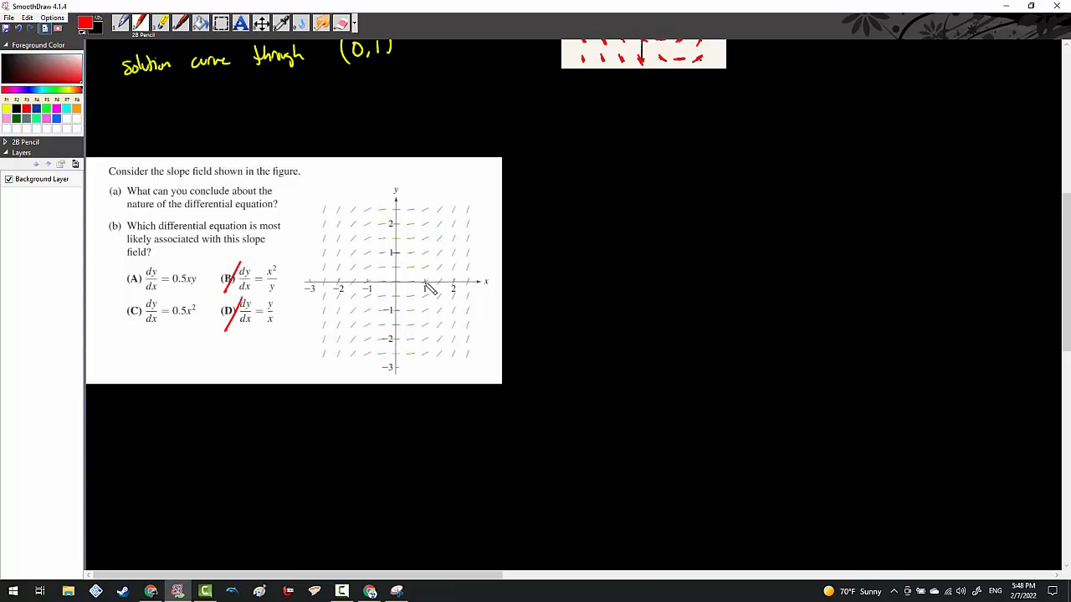
pyautogui.moveTo(332, 288)
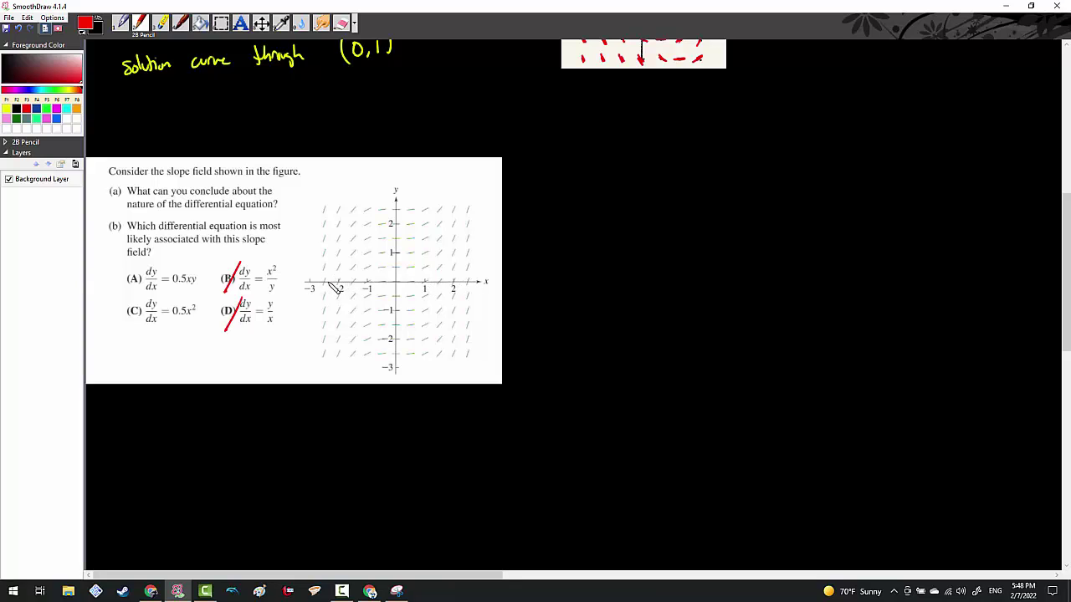
pyautogui.moveTo(440, 283)
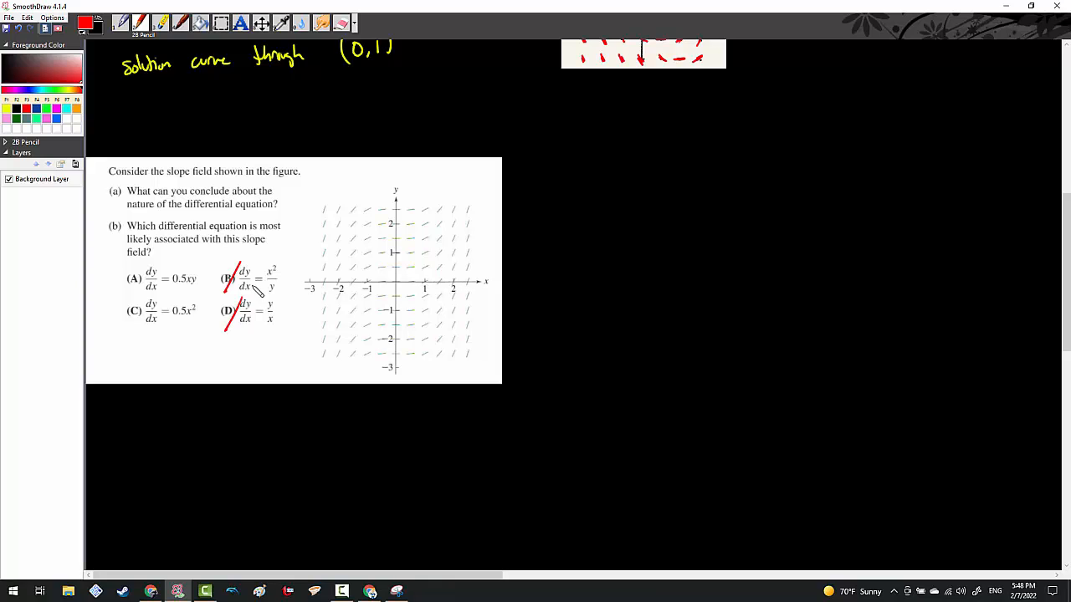
pyautogui.moveTo(259, 274)
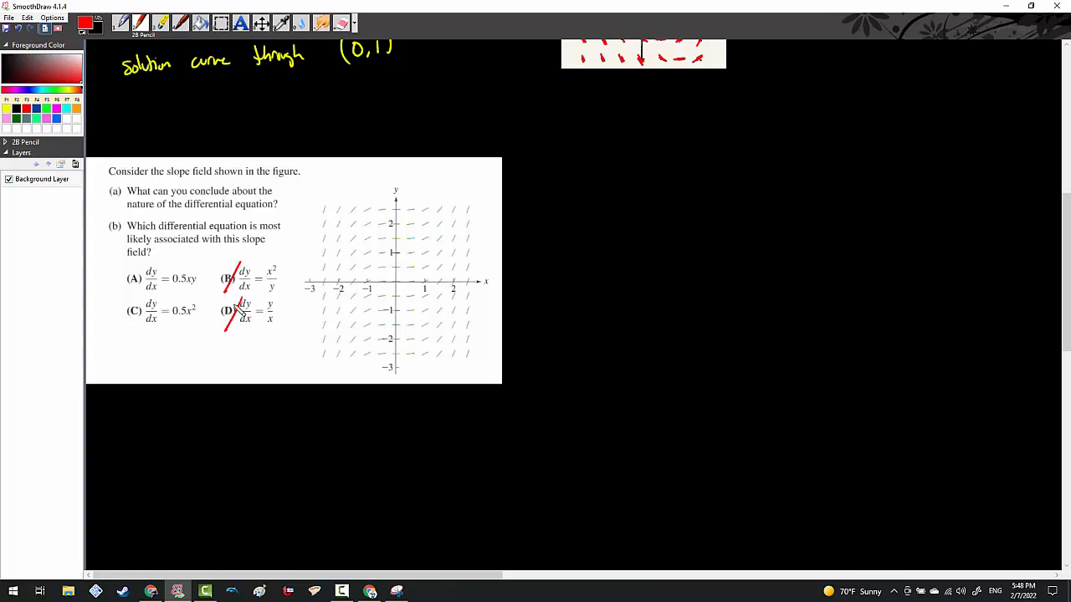
pyautogui.moveTo(232, 303); pyautogui.dragTo(224, 321)
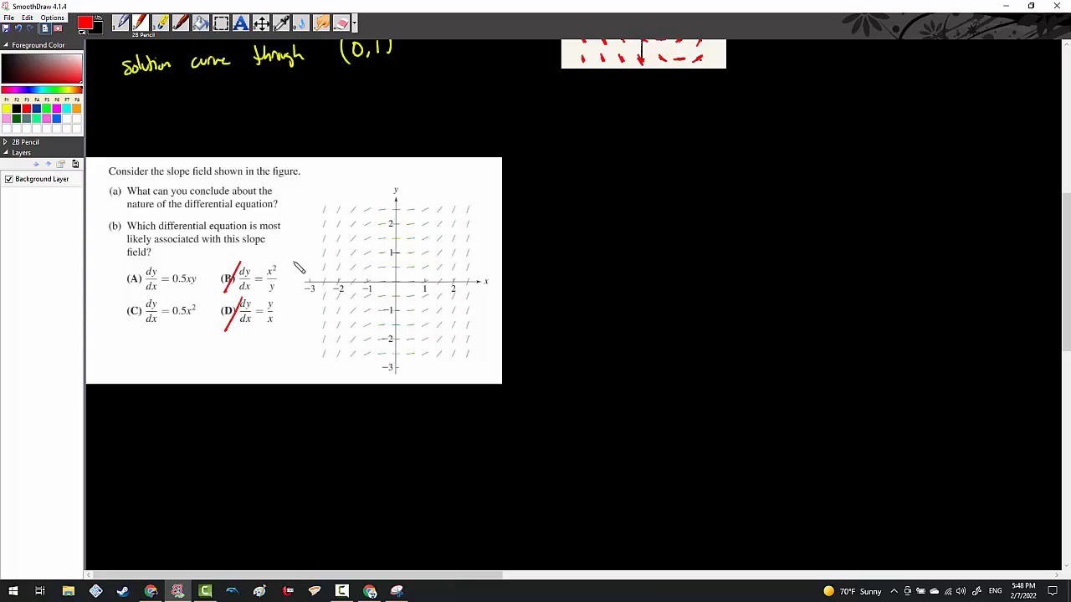
pyautogui.moveTo(259, 331)
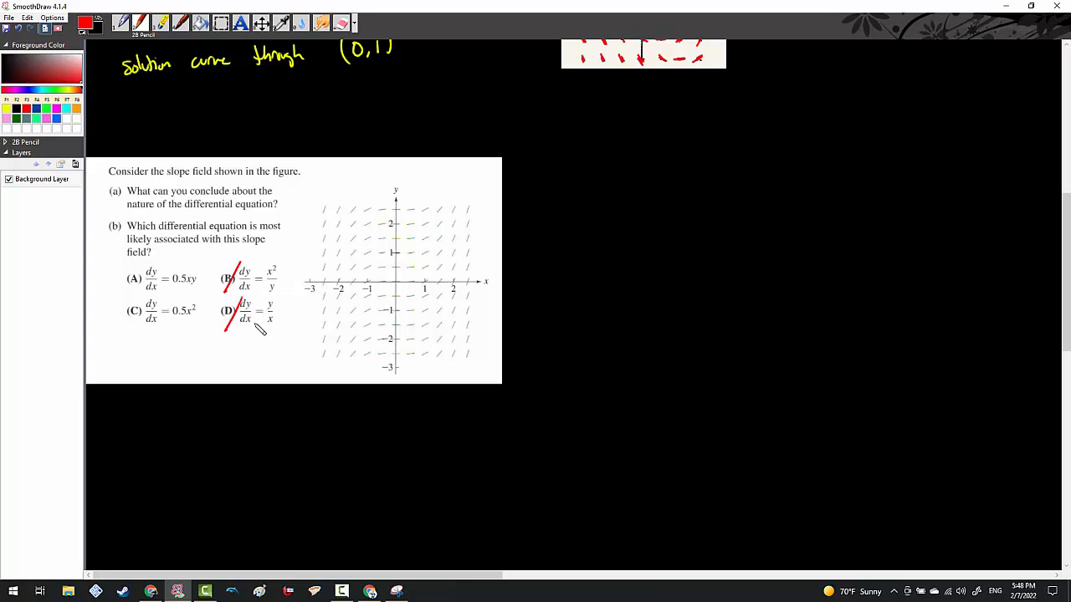
pyautogui.moveTo(260, 335)
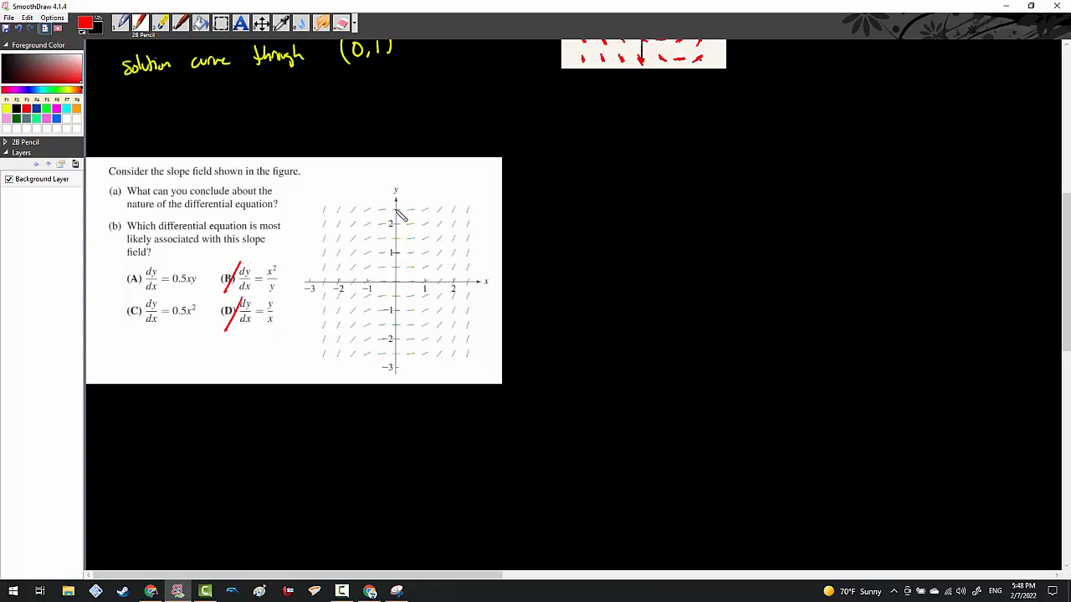
pyautogui.moveTo(400, 364)
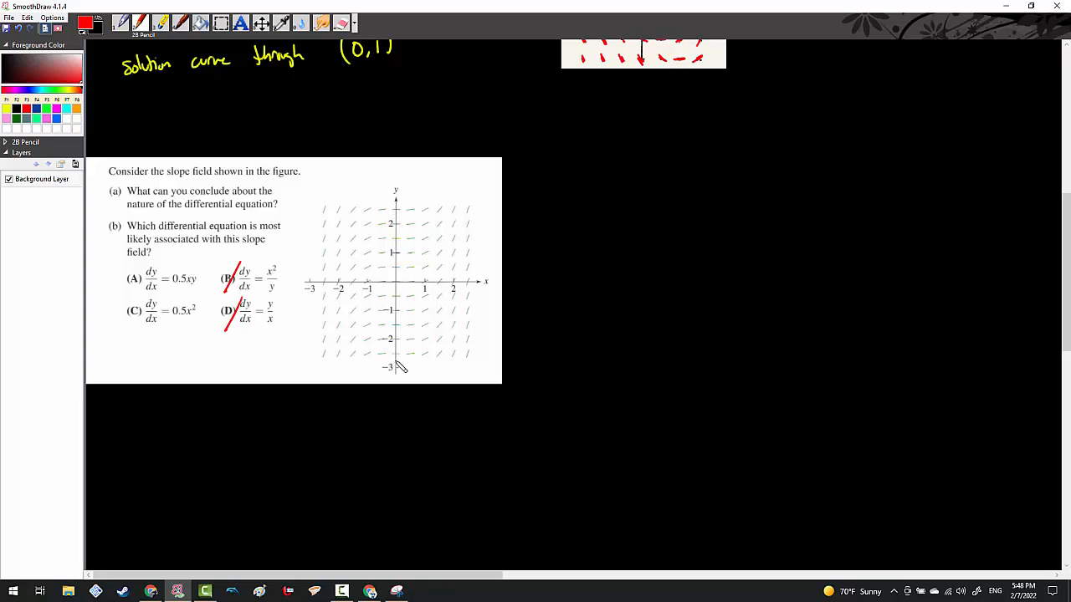
pyautogui.moveTo(415, 346)
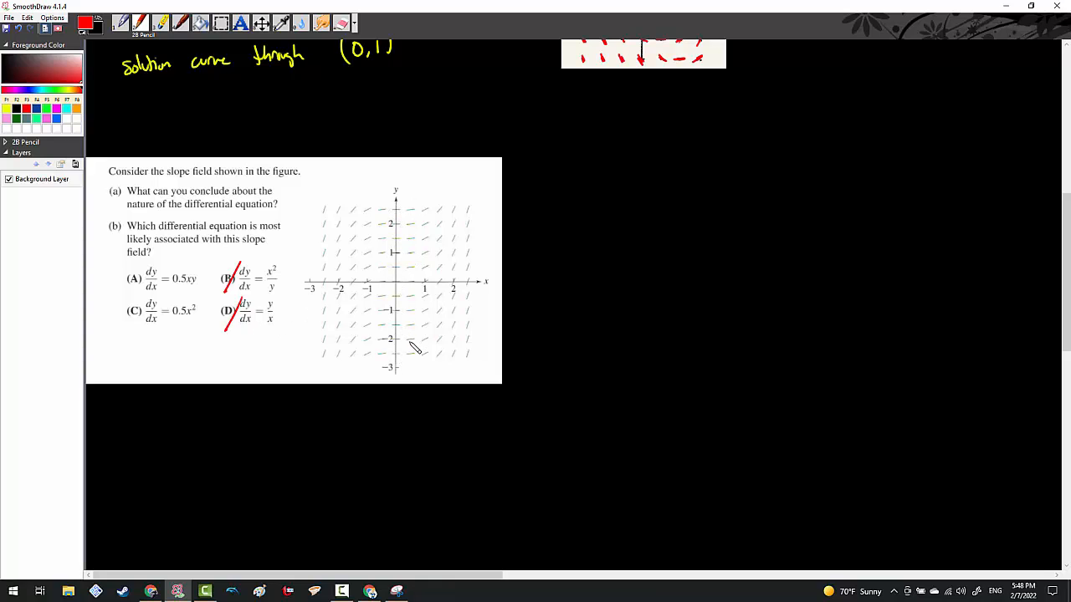
pyautogui.moveTo(410, 347)
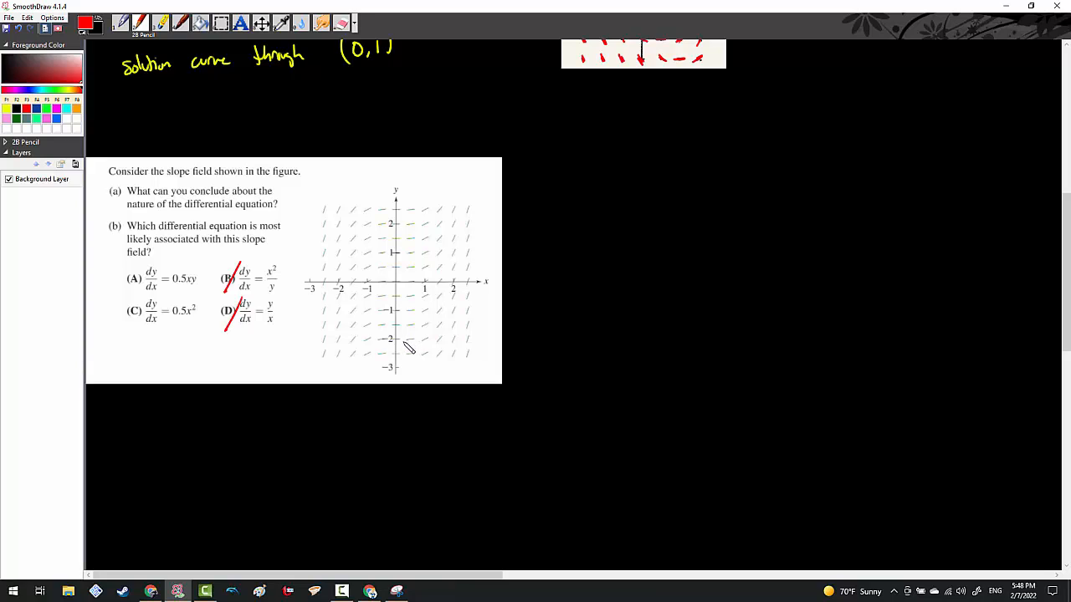
pyautogui.moveTo(407, 351)
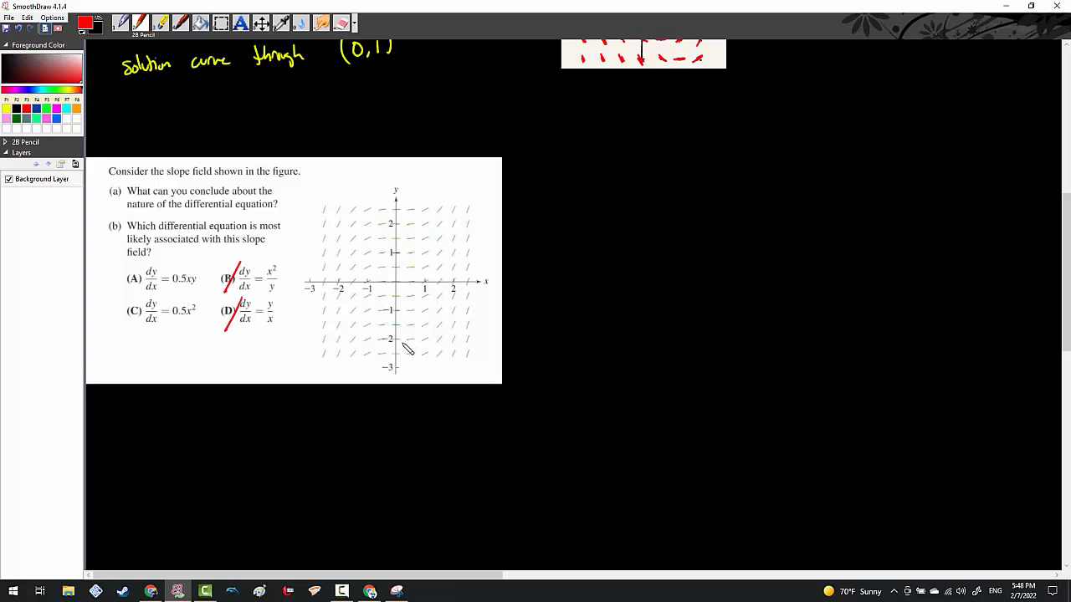
pyautogui.moveTo(414, 324)
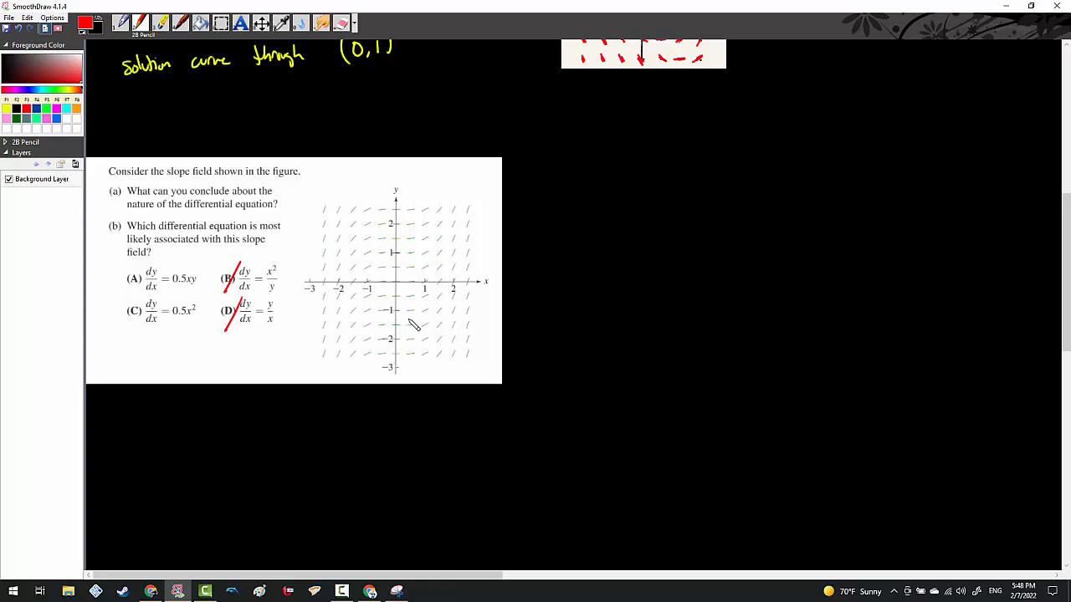
pyautogui.moveTo(398, 235)
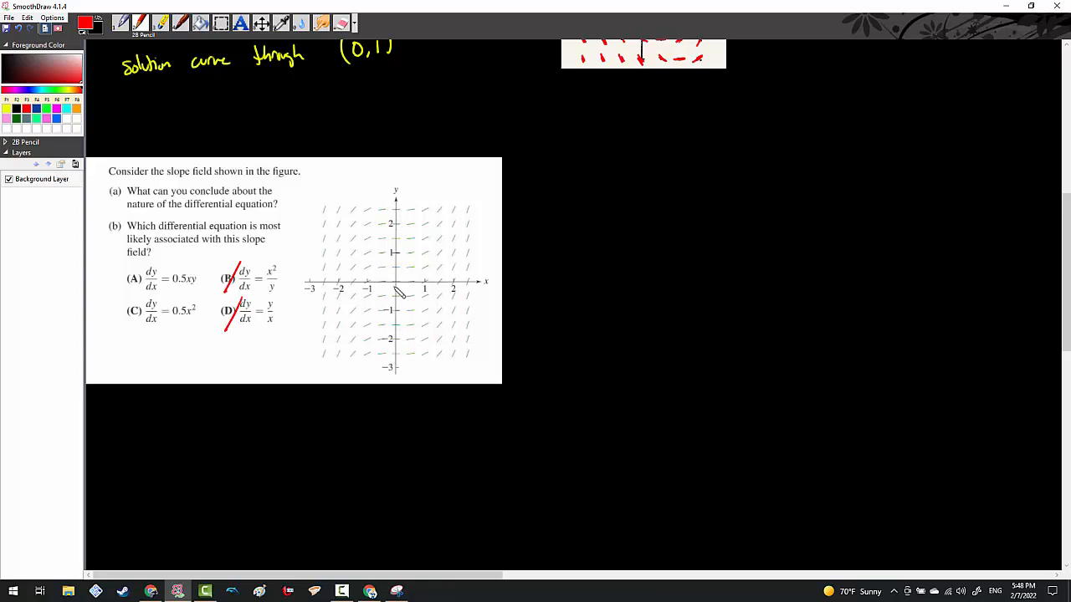
pyautogui.moveTo(400, 358)
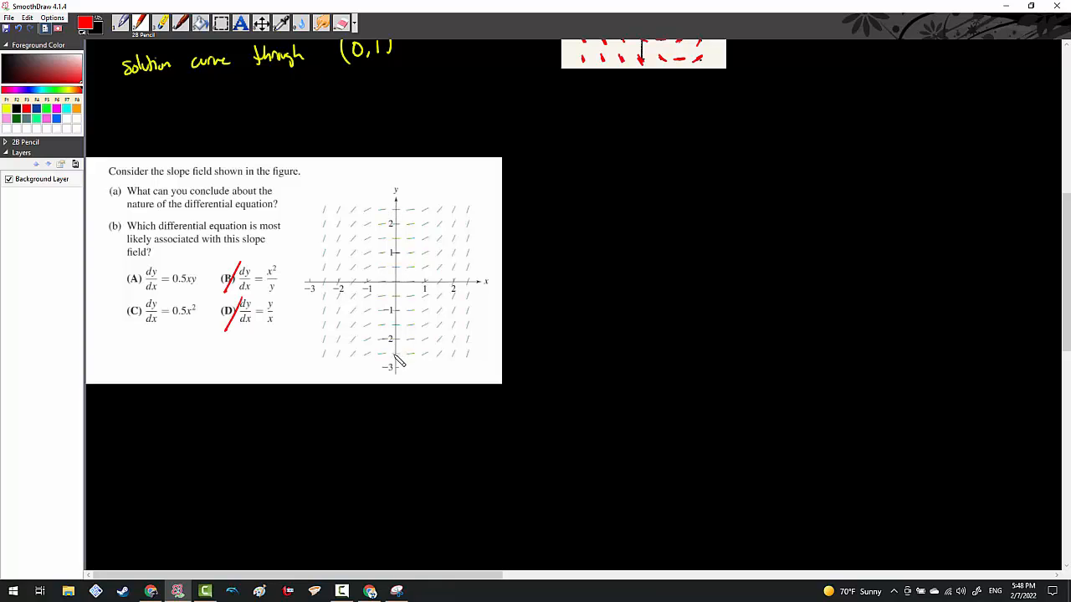
pyautogui.moveTo(177, 274)
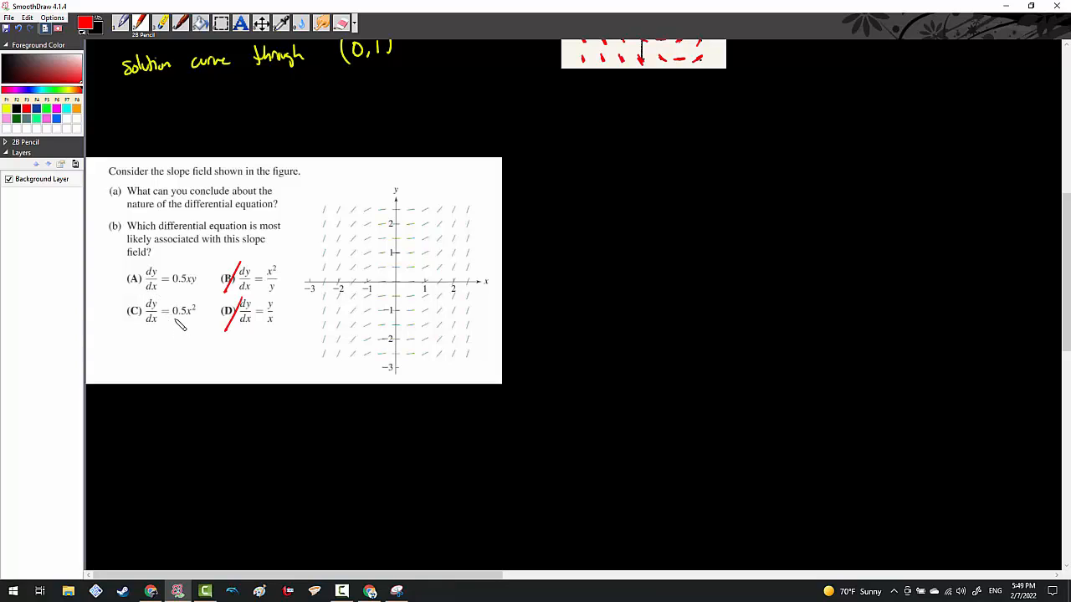
pyautogui.moveTo(224, 301)
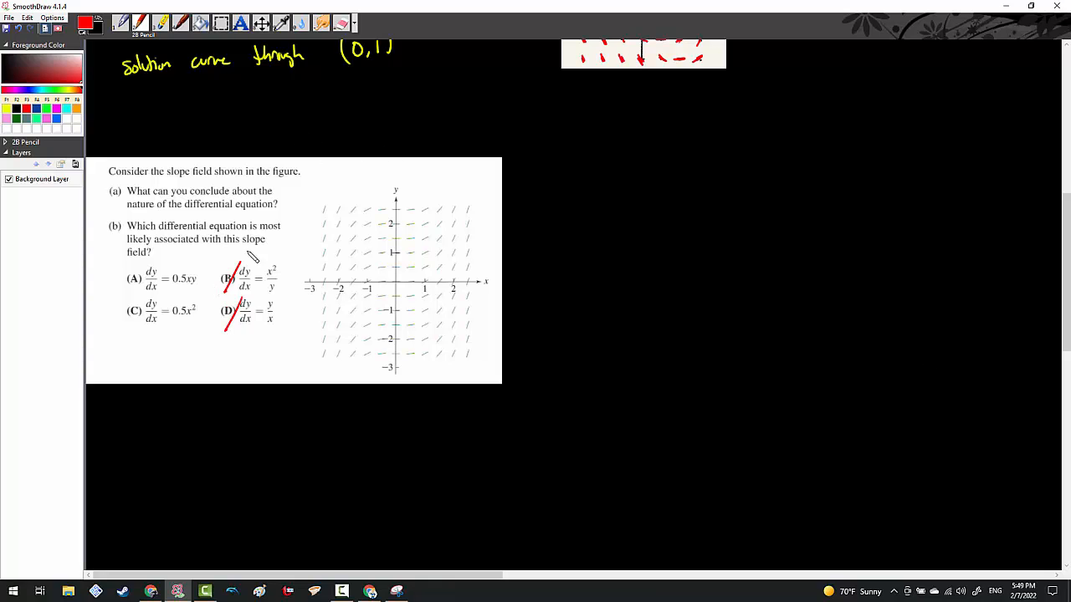
pyautogui.moveTo(331, 219)
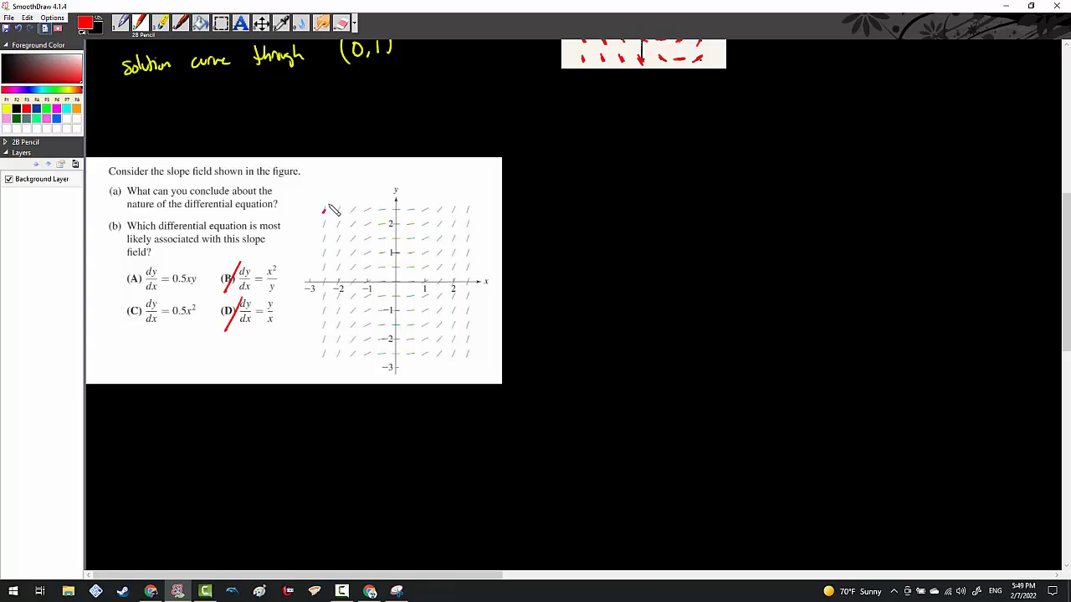
# - Retrace the upper-left slope marks in red, then underline and box answer choice C
pyautogui.moveTo(325, 207); pyautogui.dragTo(341, 221)
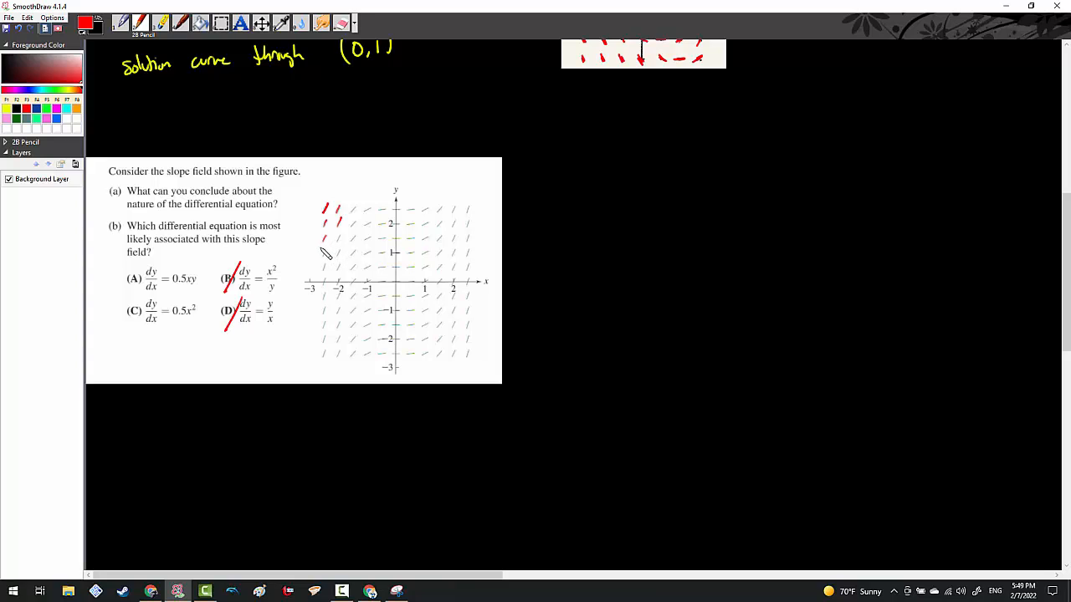
pyautogui.moveTo(318, 257)
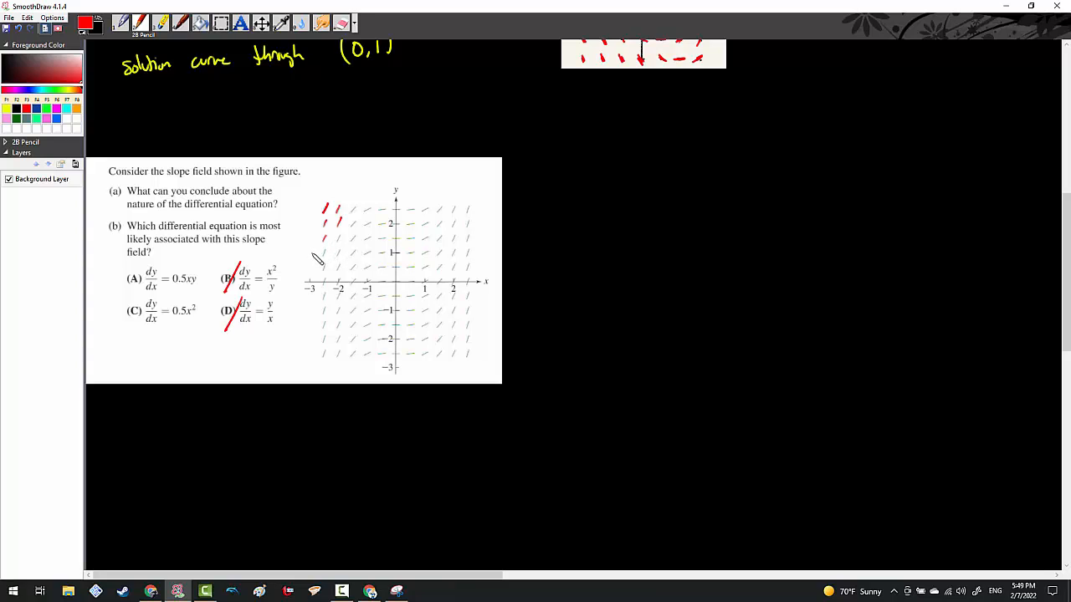
pyautogui.moveTo(322, 254)
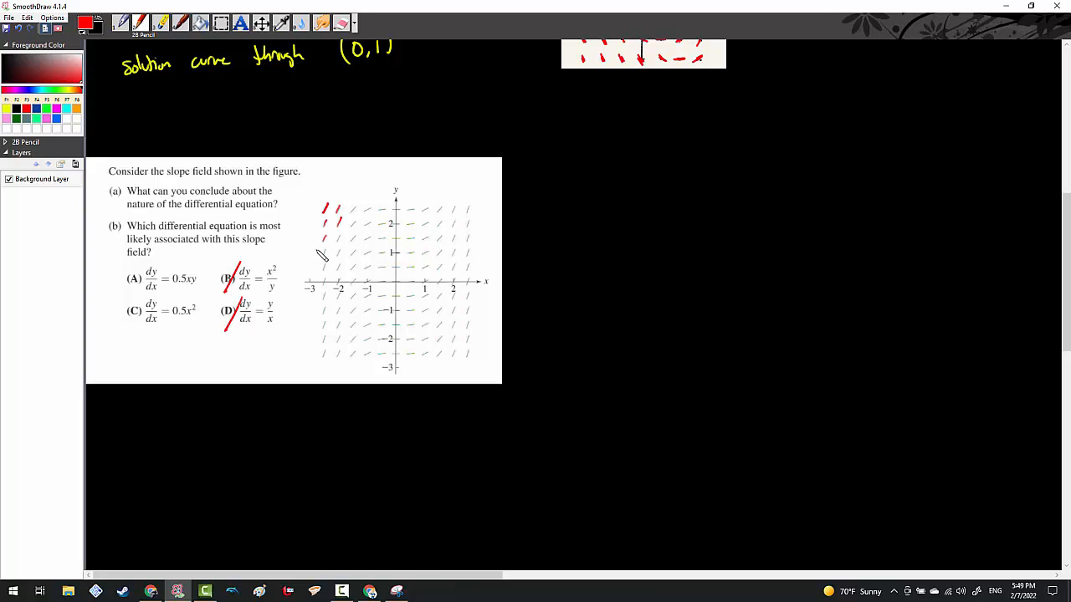
pyautogui.moveTo(141, 336)
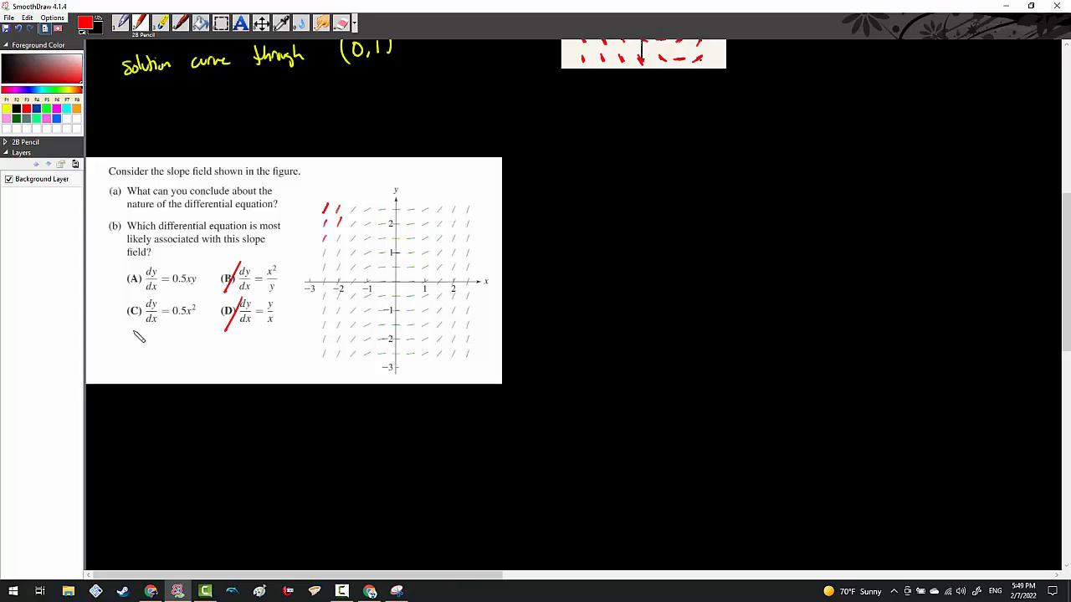
pyautogui.moveTo(131, 331); pyautogui.dragTo(185, 328)
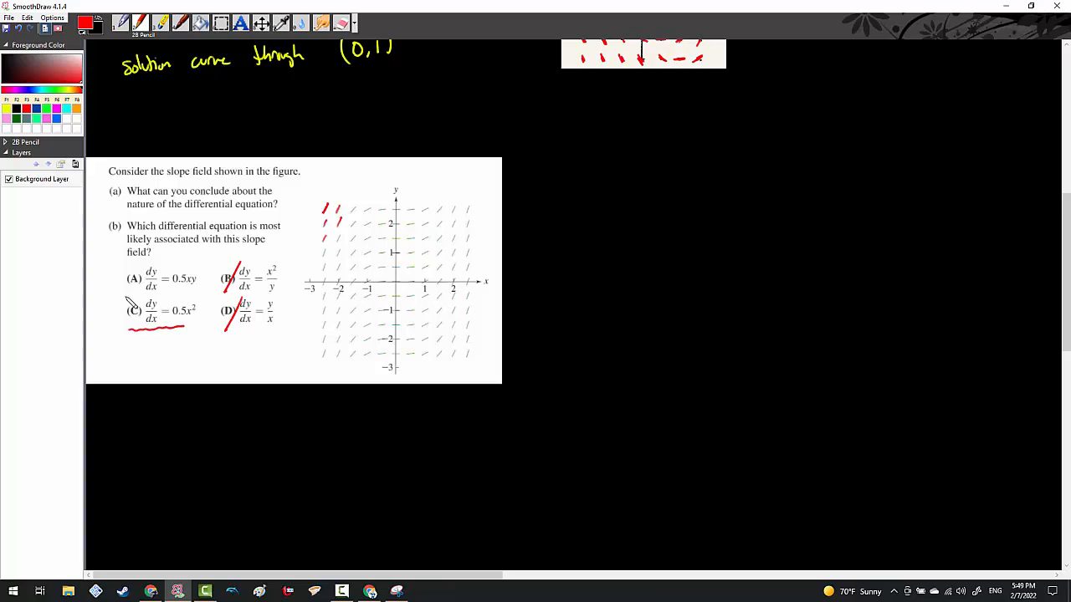
pyautogui.moveTo(125, 297); pyautogui.dragTo(204, 326)
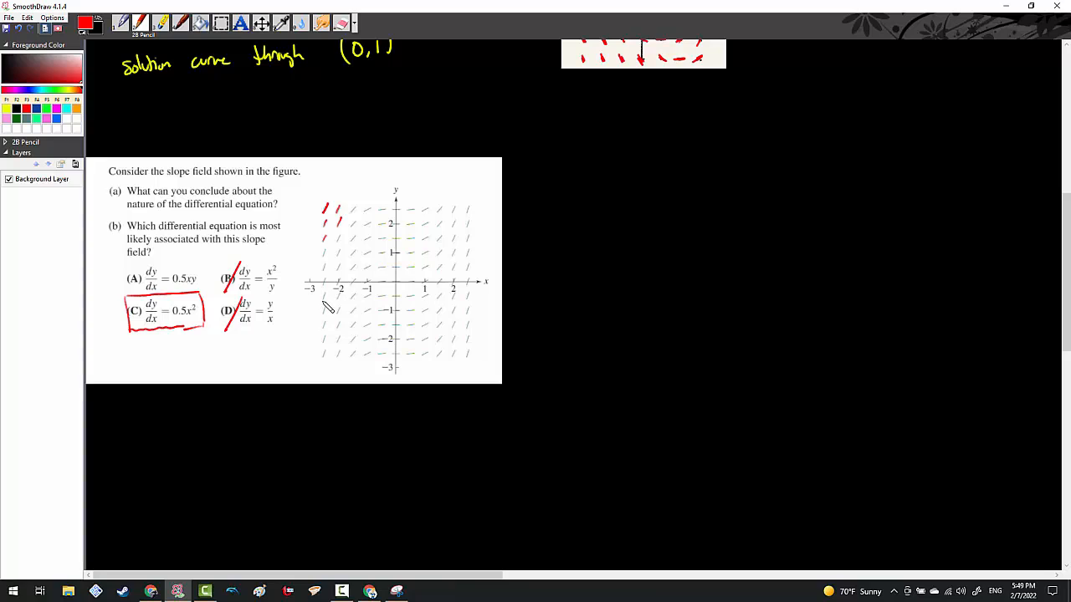
pyautogui.moveTo(328, 311)
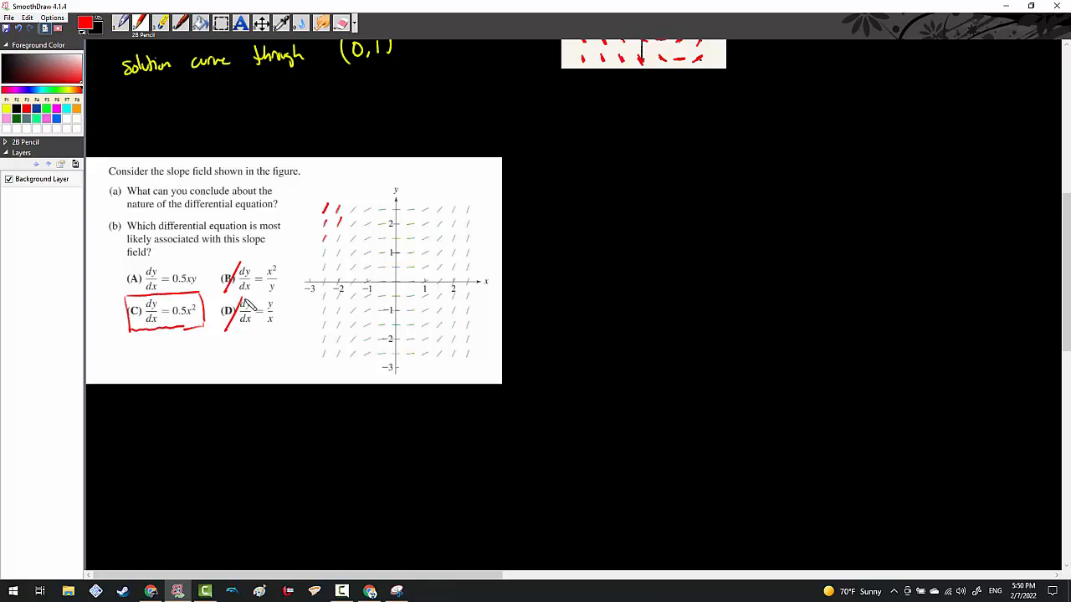
# - Ring quadrant IV of the slope field in red and label it (+,-) beside it
pyautogui.moveTo(426, 365); pyautogui.dragTo(469, 351)
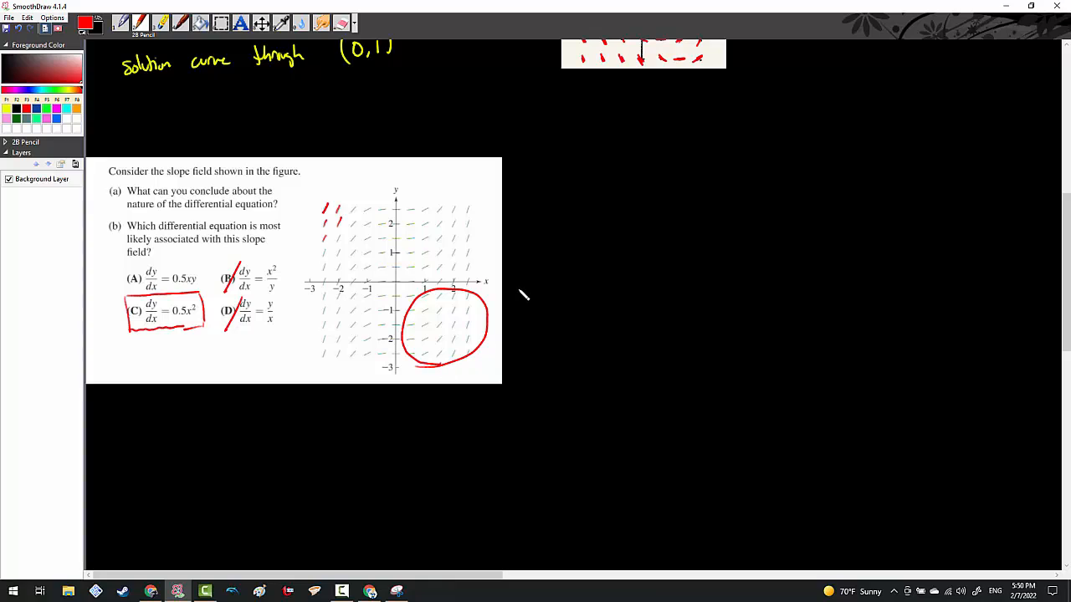
pyautogui.moveTo(516, 301); pyautogui.dragTo(560, 287)
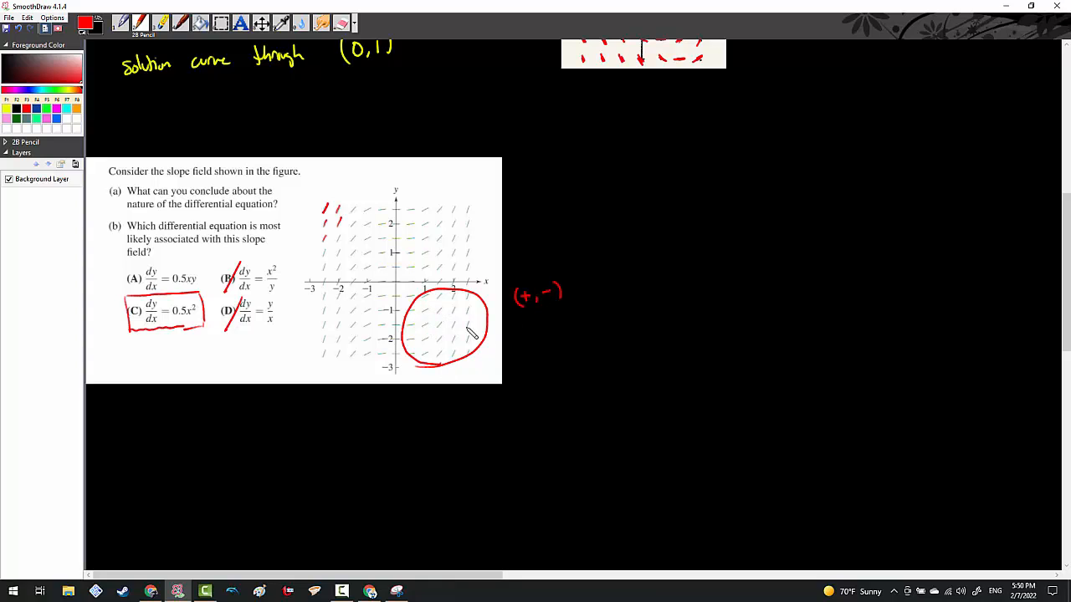
pyautogui.moveTo(435, 335)
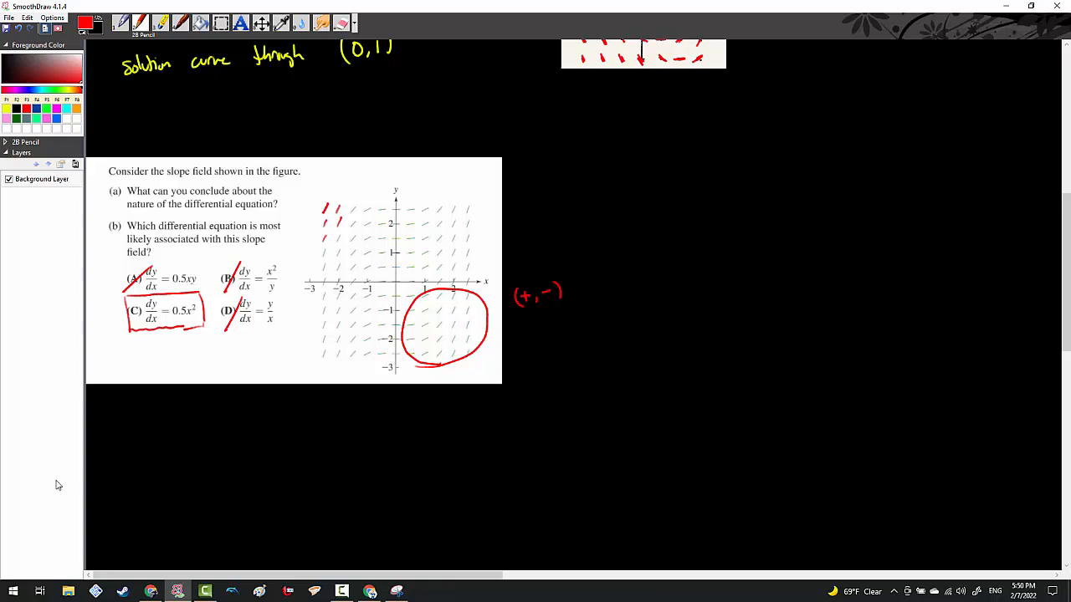
pyautogui.moveTo(378, 420)
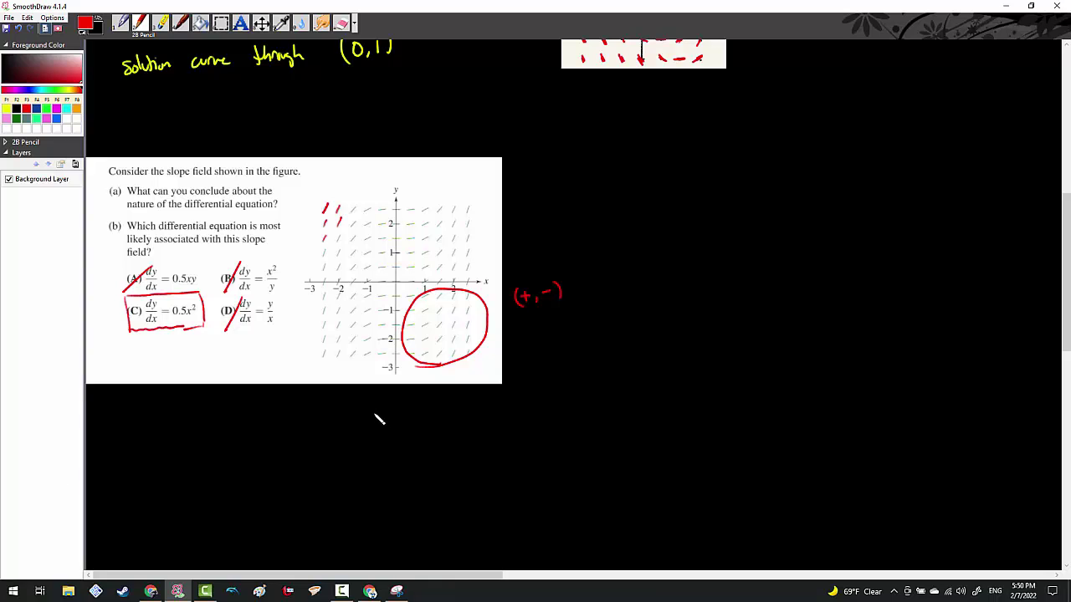